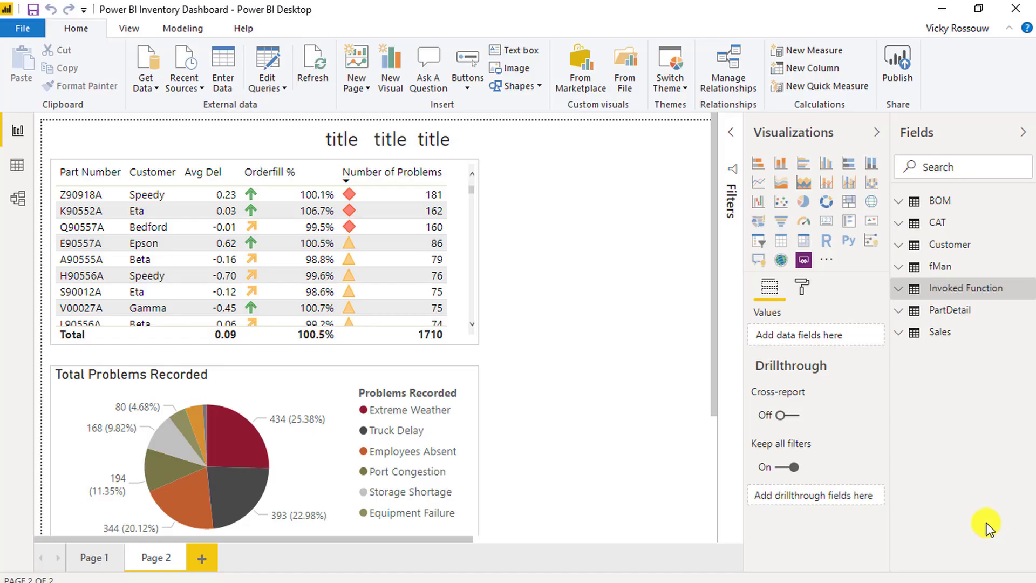
{"action": "mouse_move", "coordinate": [801, 286]}
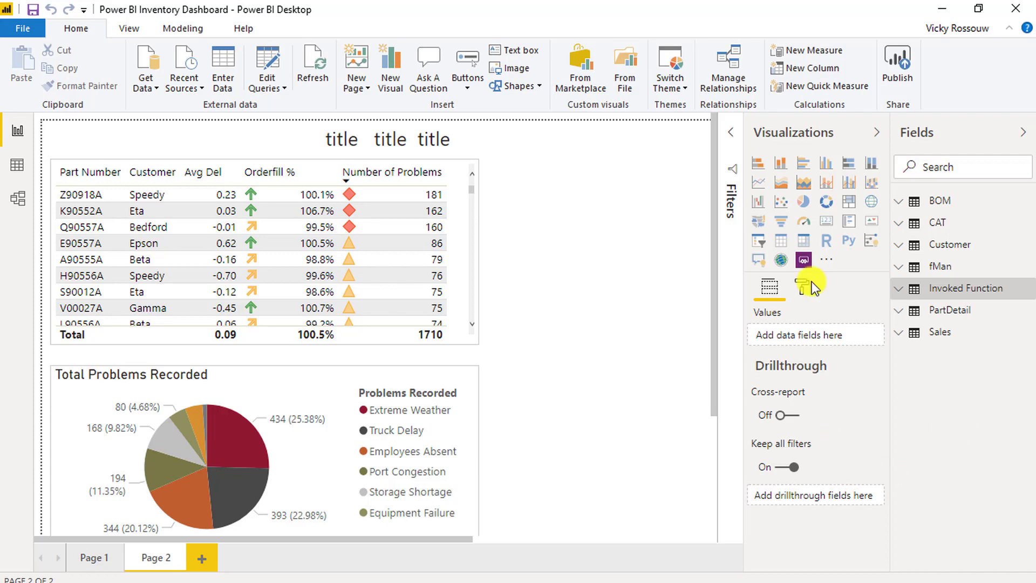
{"action": "mouse_move", "coordinate": [826, 163]}
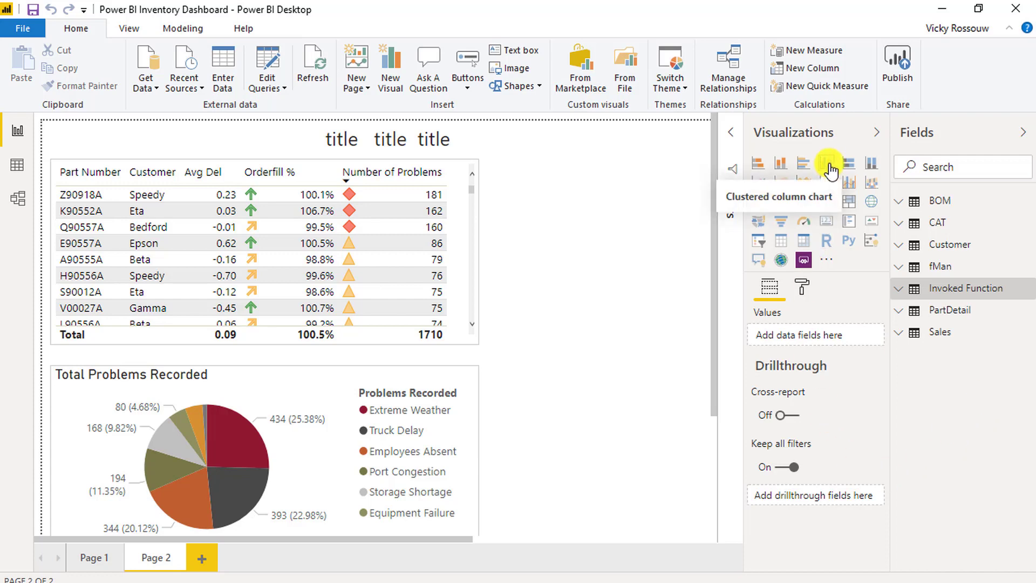
- Add a clustered column chart plotting SalesDel summarized as Average instead of Sum
{"action": "left_click", "coordinate": [827, 162]}
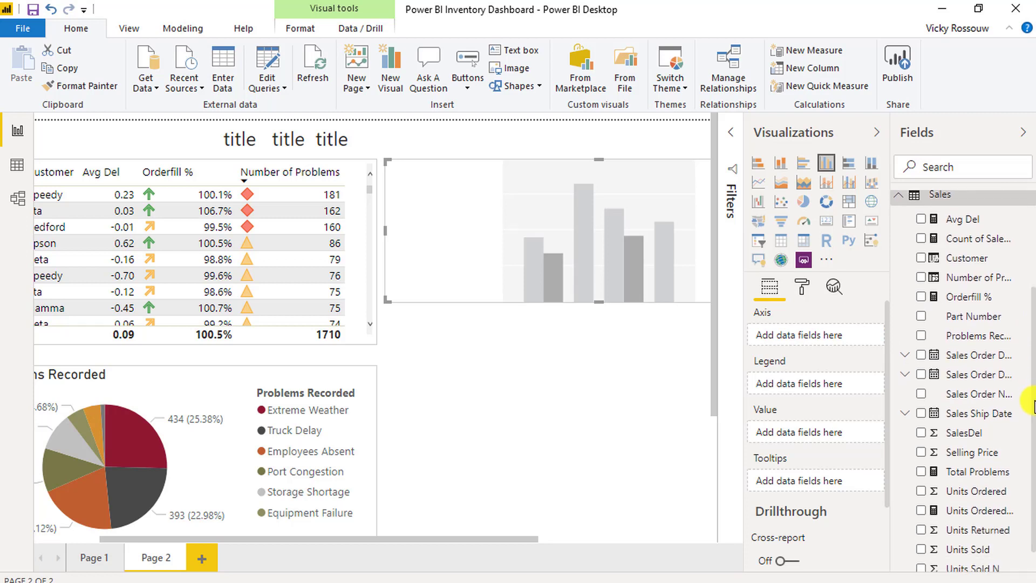
{"action": "mouse_move", "coordinate": [919, 436]}
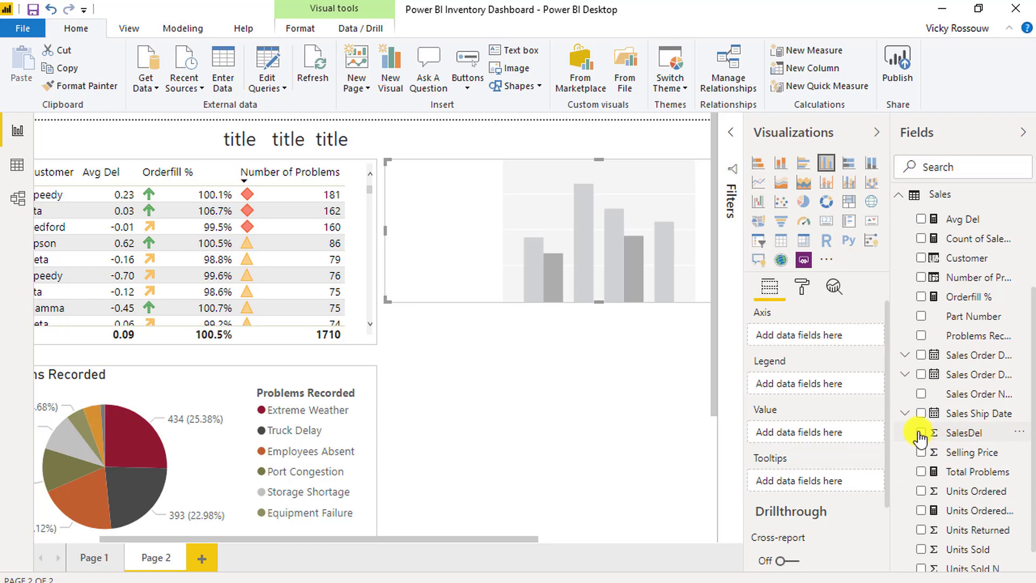
{"action": "left_click", "coordinate": [921, 433]}
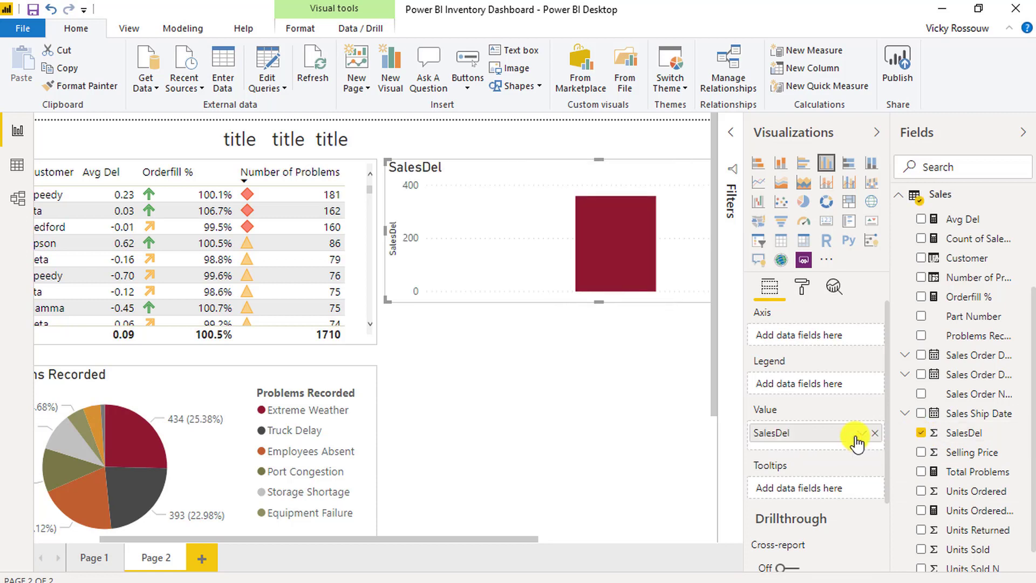
{"action": "left_click", "coordinate": [859, 441]}
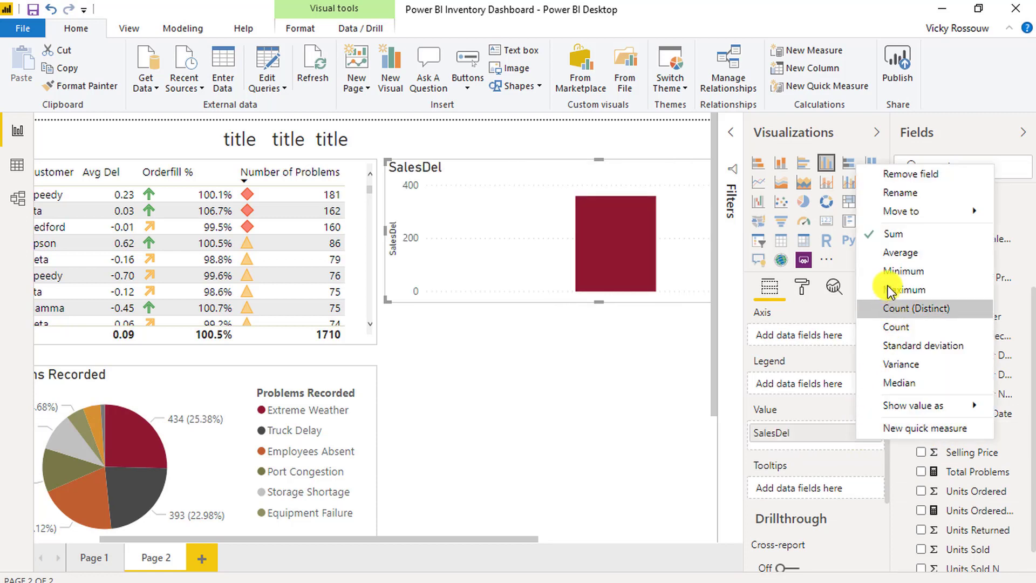
{"action": "left_click", "coordinate": [901, 253]}
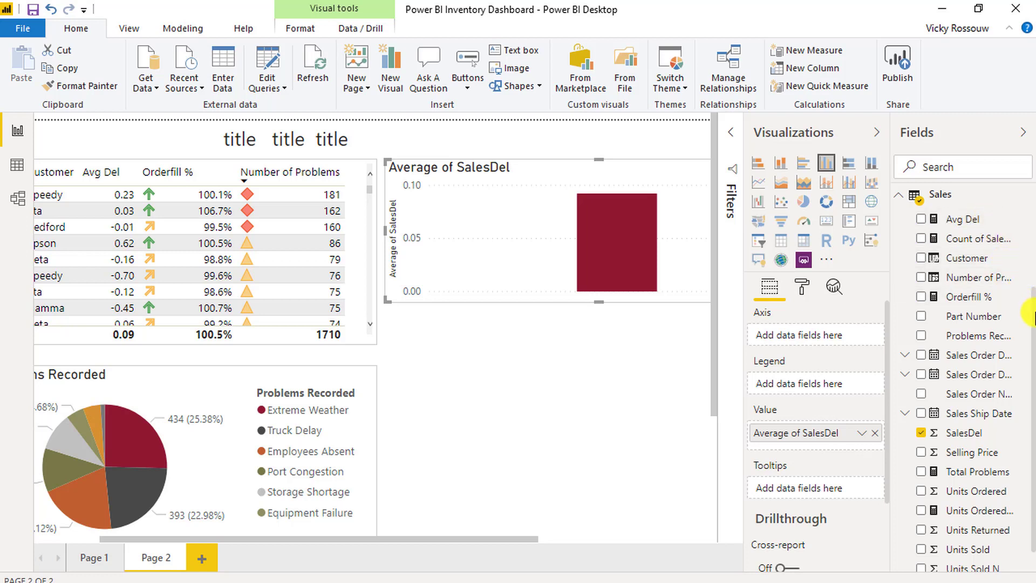
{"action": "scroll", "scroll_direction": "up", "scroll_amount": 3}
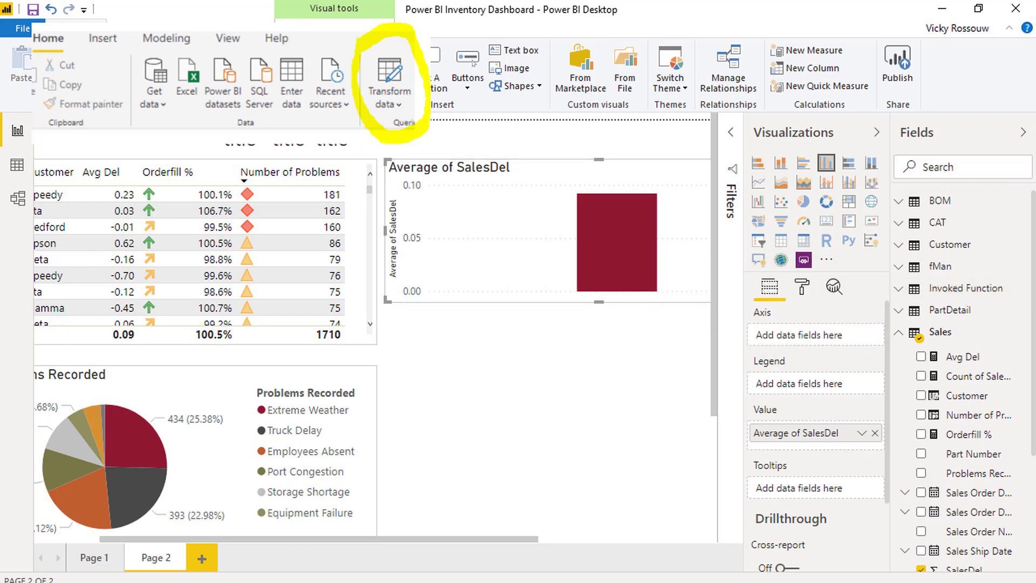
- Rename the Invoked Function query to 'Date Table' and close and apply
{"action": "left_click", "coordinate": [389, 76]}
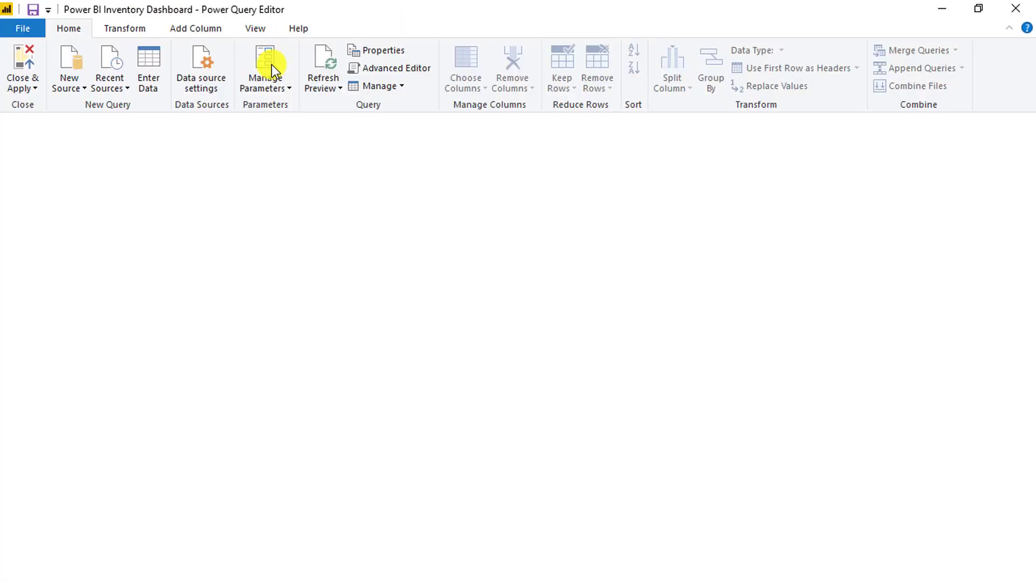
{"action": "mouse_move", "coordinate": [180, 214]}
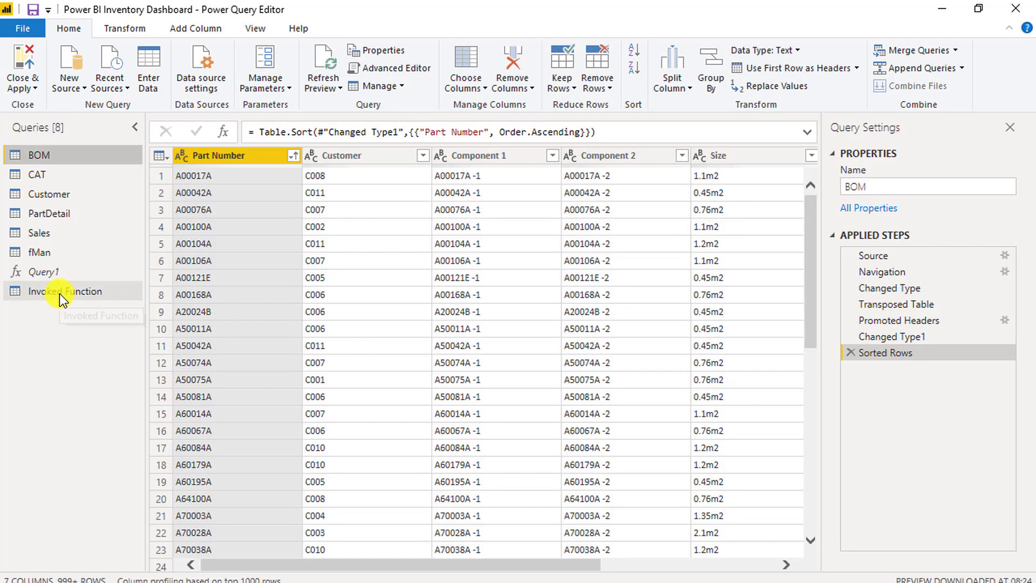
{"action": "left_click", "coordinate": [64, 291]}
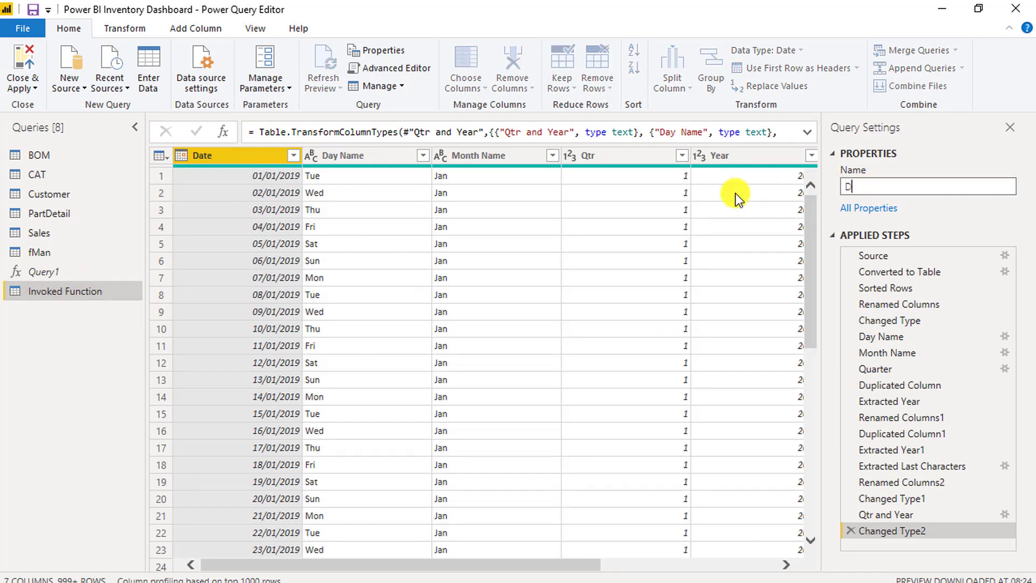
{"action": "type", "text": "Date Table"}
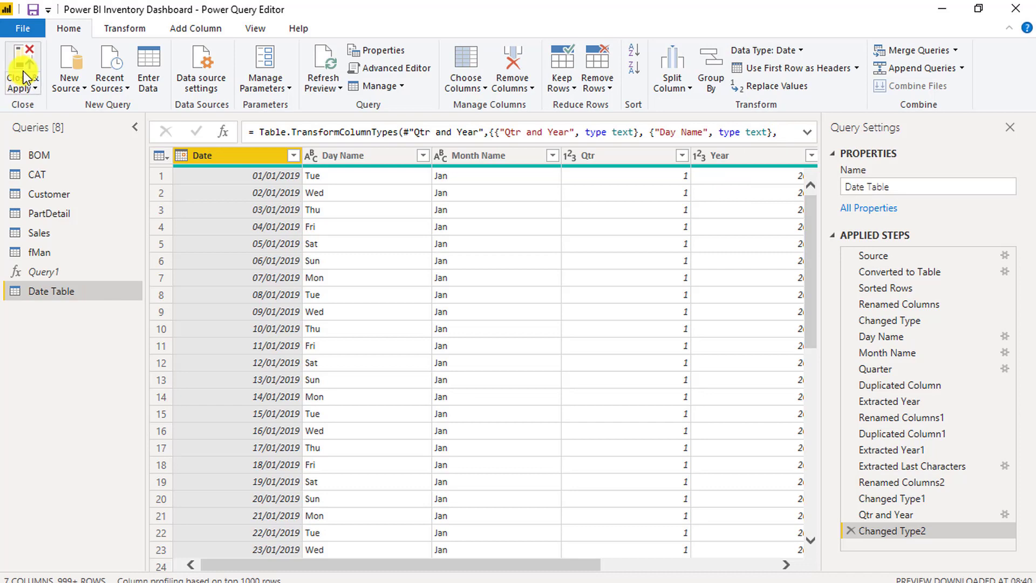
{"action": "left_click", "coordinate": [21, 63]}
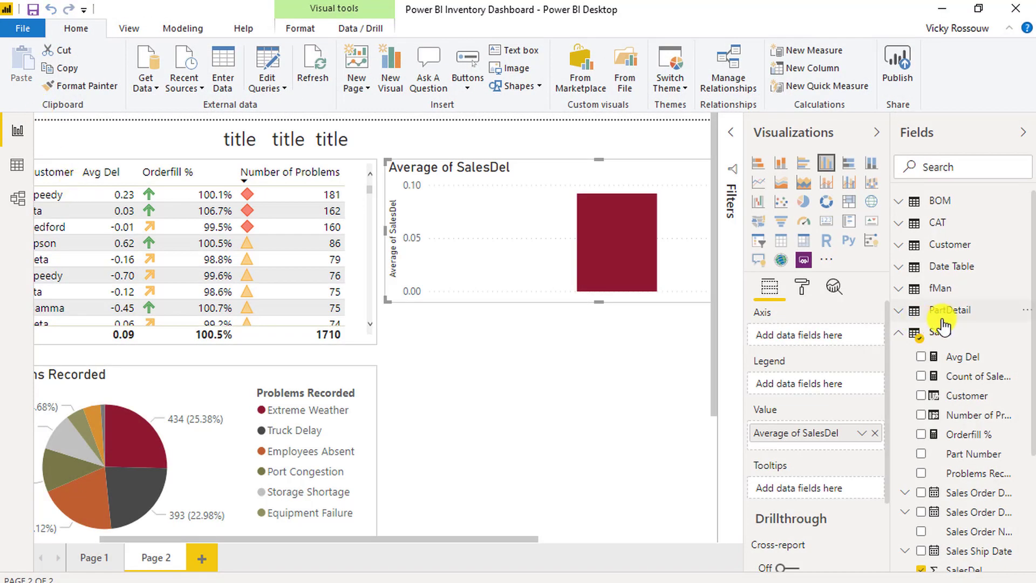
- Put Date Table's Qtr and Year field on the chart's axis
{"action": "left_click", "coordinate": [898, 271]}
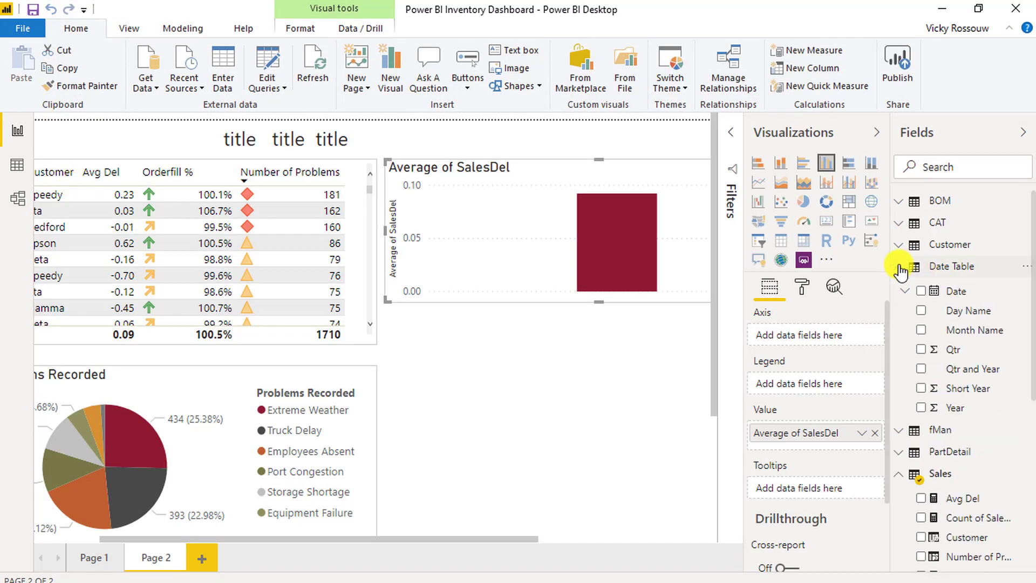
{"action": "mouse_move", "coordinate": [920, 374]}
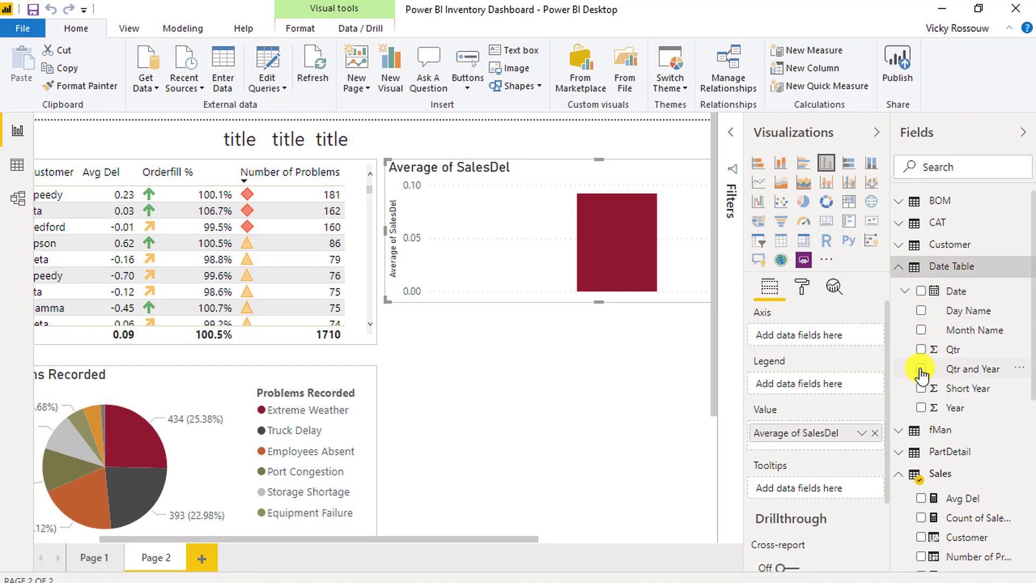
{"action": "left_click", "coordinate": [921, 368]}
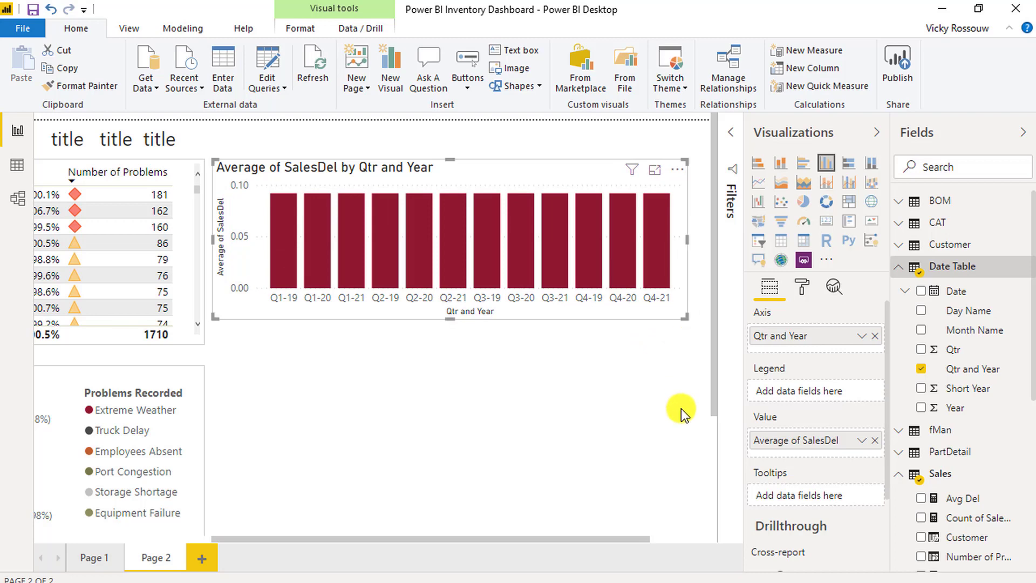
{"action": "mouse_move", "coordinate": [383, 258]}
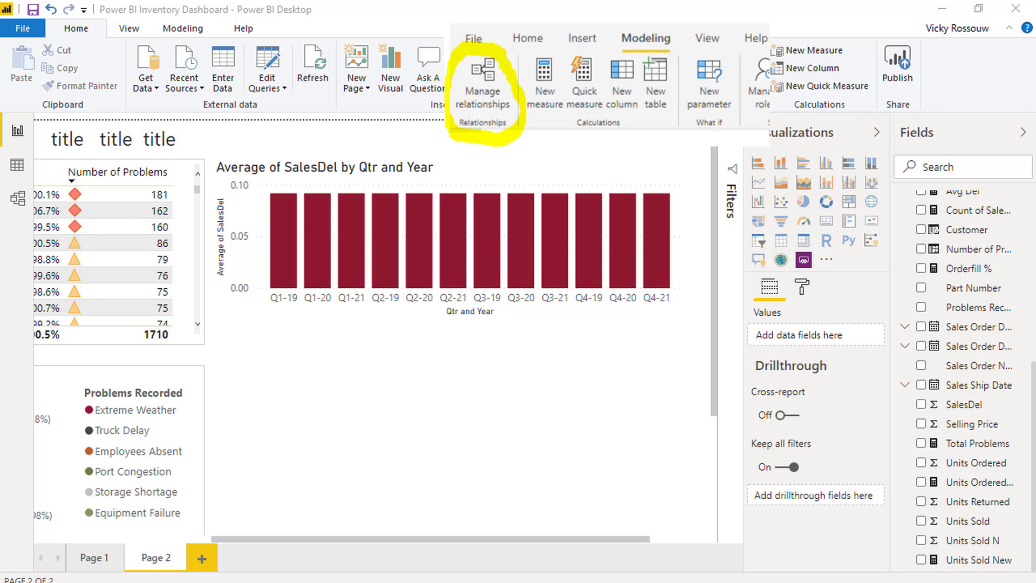
- Create a relationship linking Date Table's Date to Sales Ship Date in Sales
{"action": "left_click", "coordinate": [482, 76]}
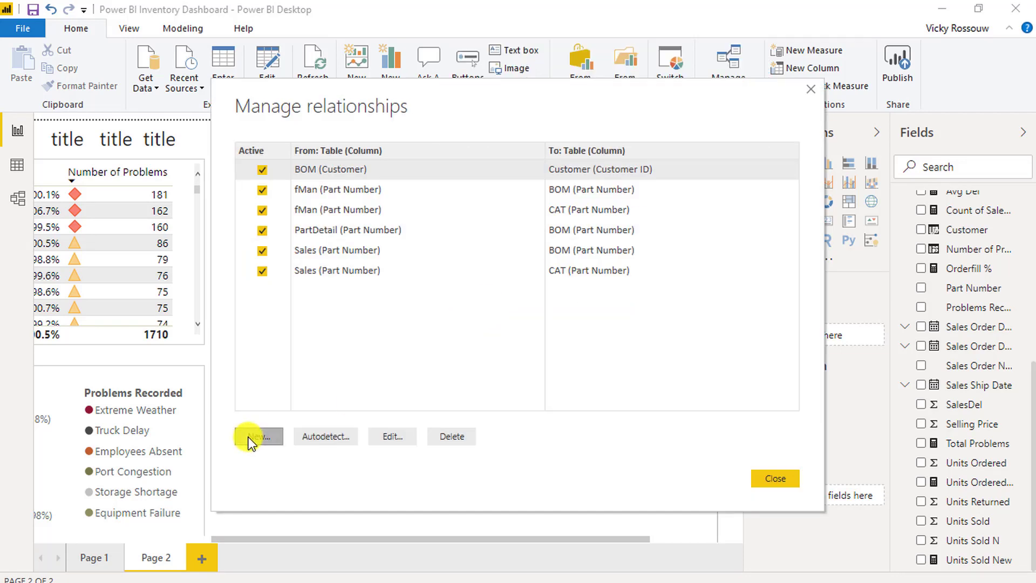
{"action": "left_click", "coordinate": [254, 436]}
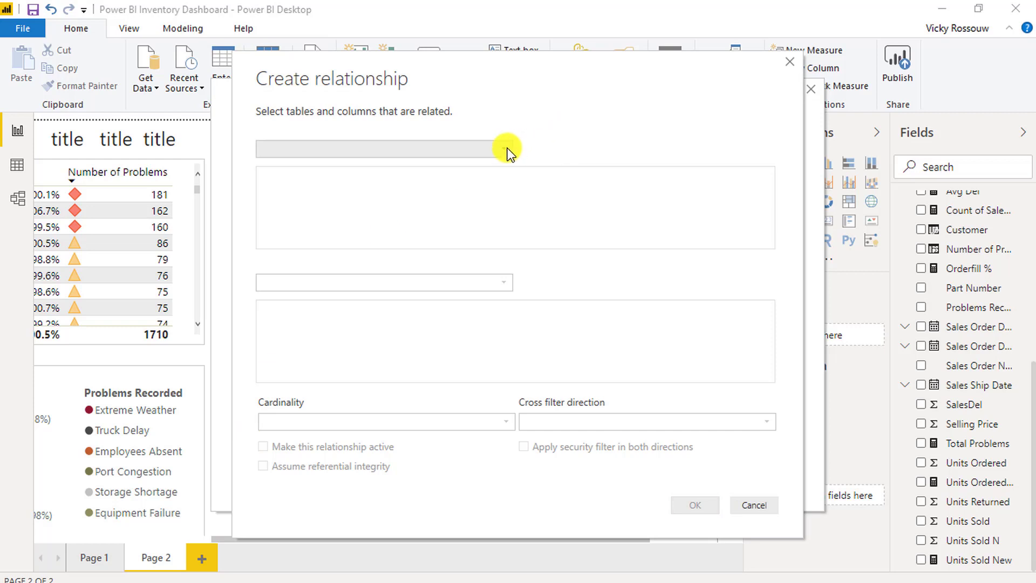
{"action": "left_click", "coordinate": [504, 148]}
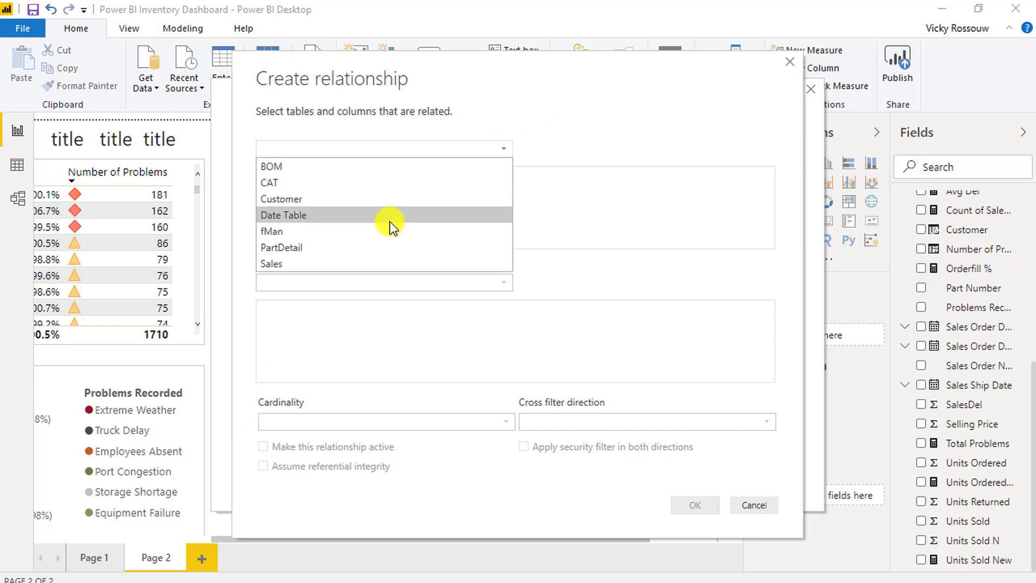
{"action": "left_click", "coordinate": [283, 215]}
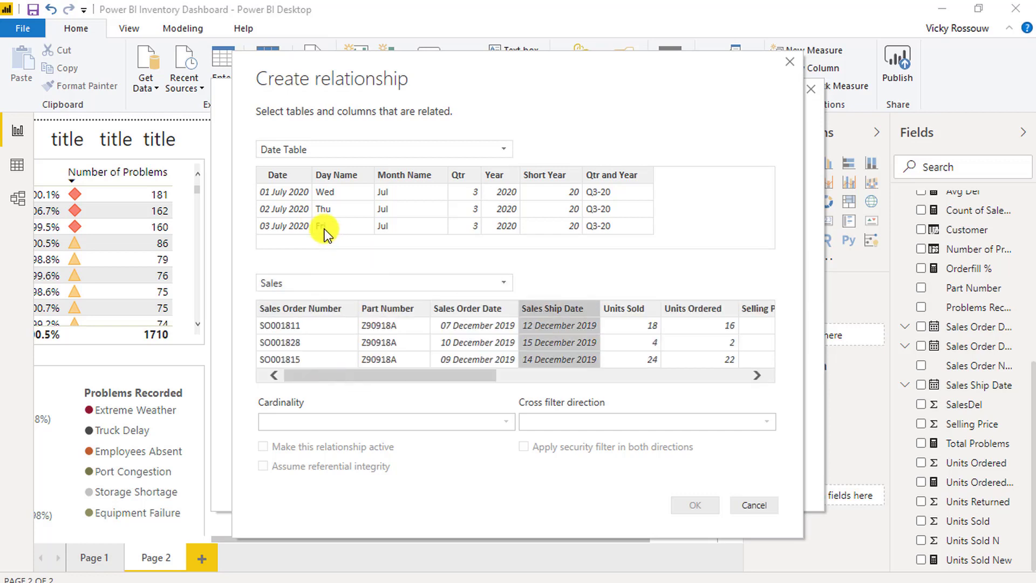
{"action": "left_click", "coordinate": [277, 175]}
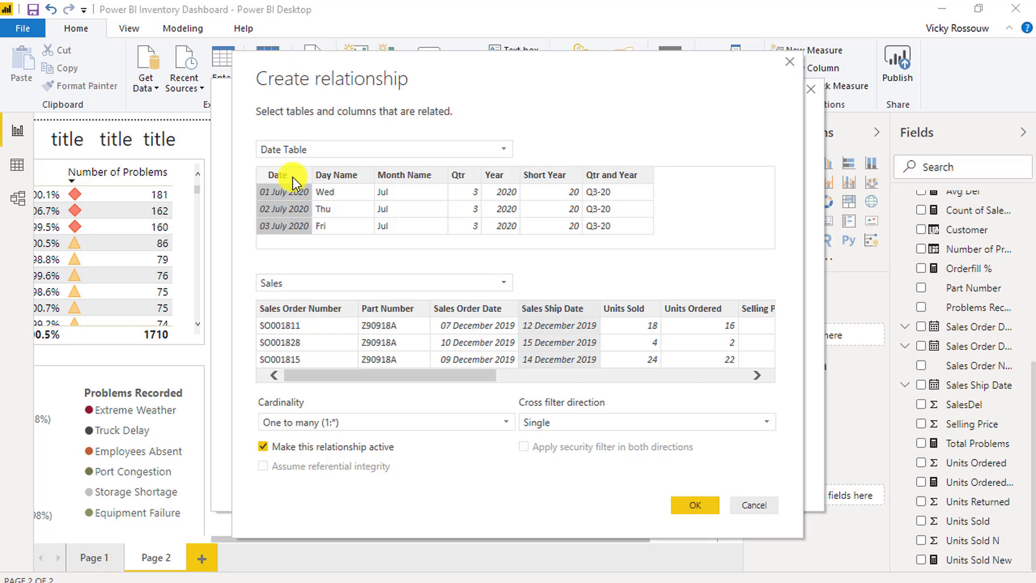
{"action": "mouse_move", "coordinate": [600, 426]}
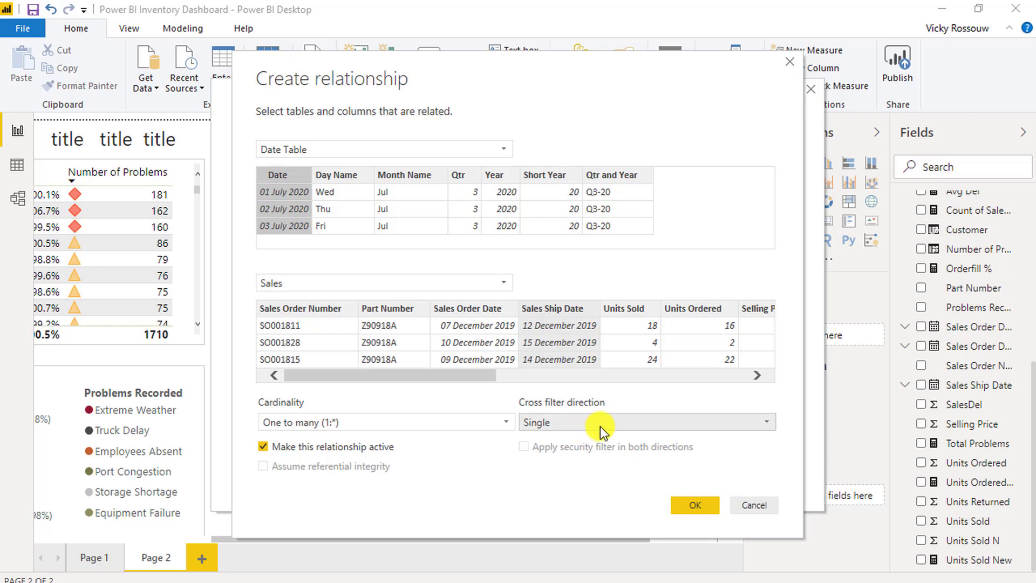
{"action": "left_click", "coordinate": [694, 505]}
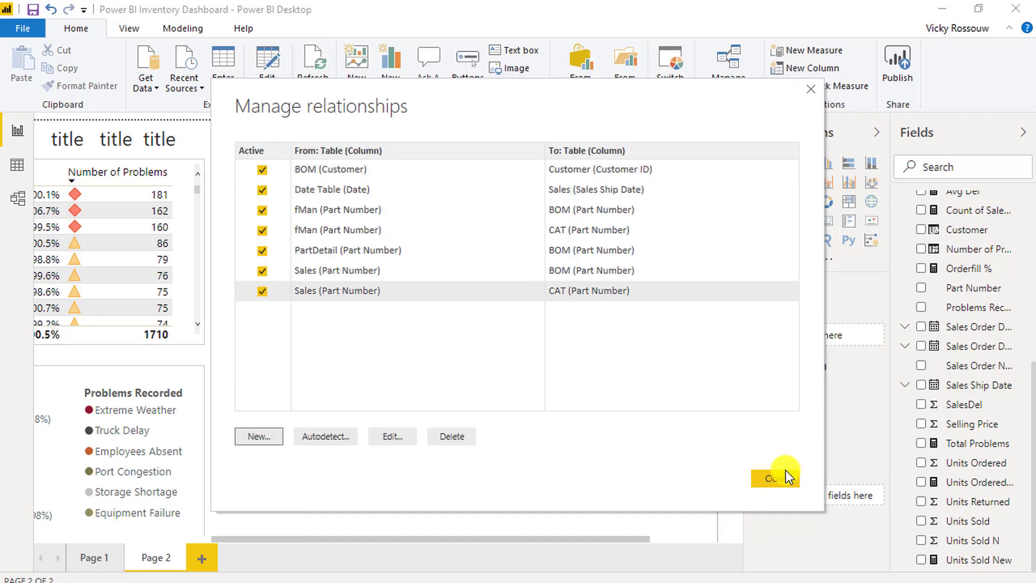
{"action": "left_click", "coordinate": [774, 476]}
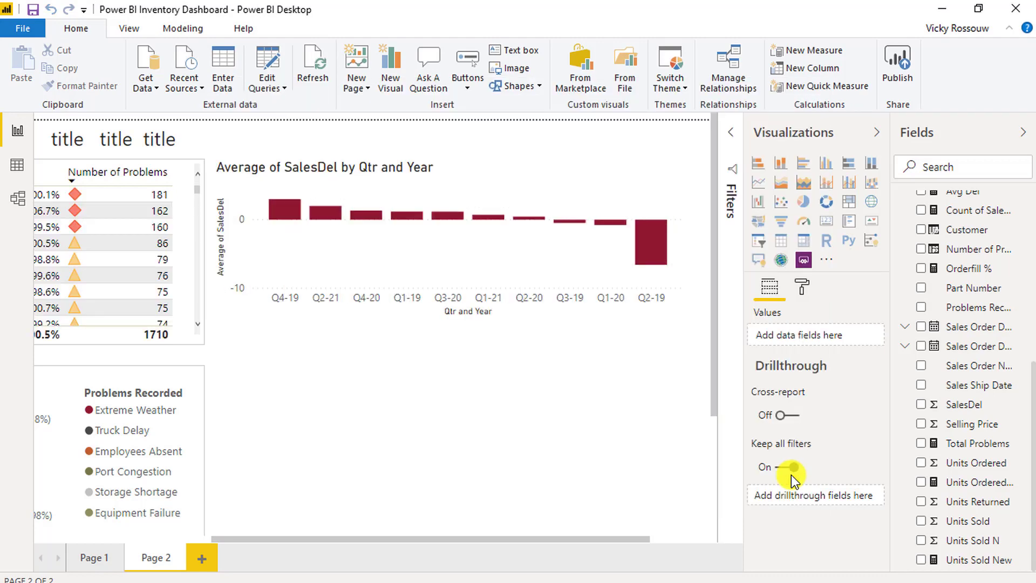
{"action": "mouse_move", "coordinate": [525, 456]}
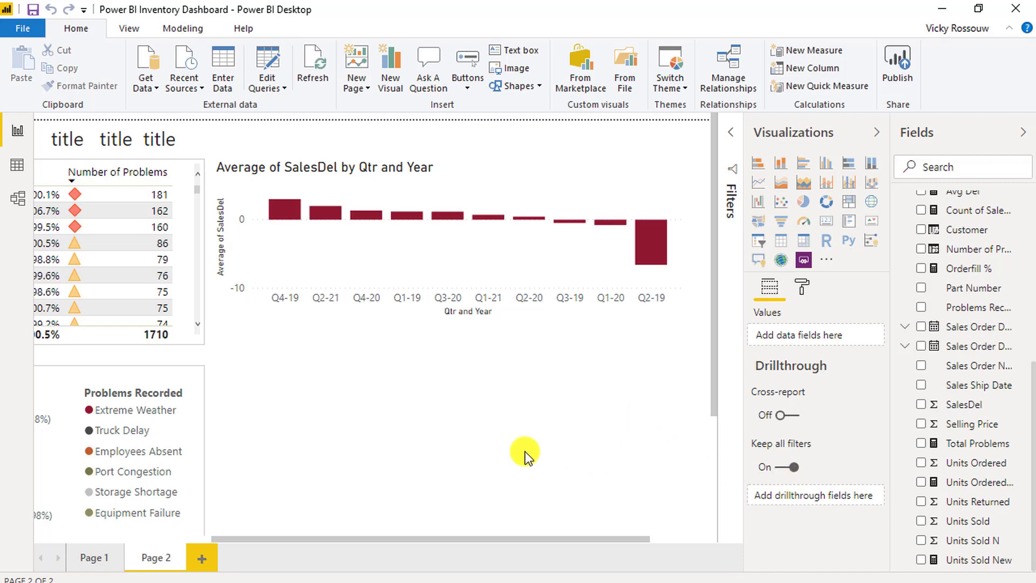
{"action": "mouse_move", "coordinate": [676, 170]}
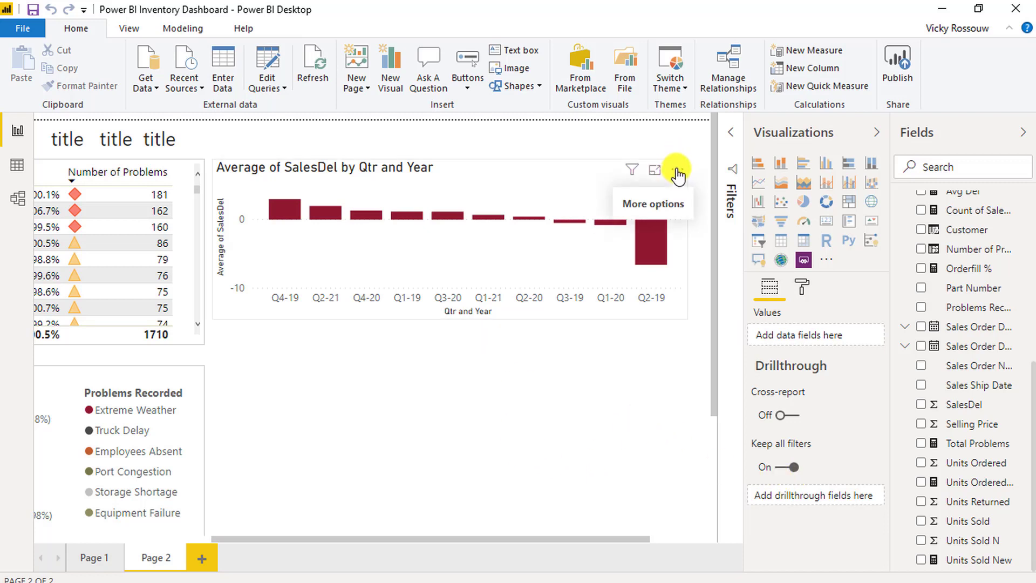
- Sort the chart's columns by Qtr and Year, ascending from Q1-19
{"action": "left_click", "coordinate": [674, 170]}
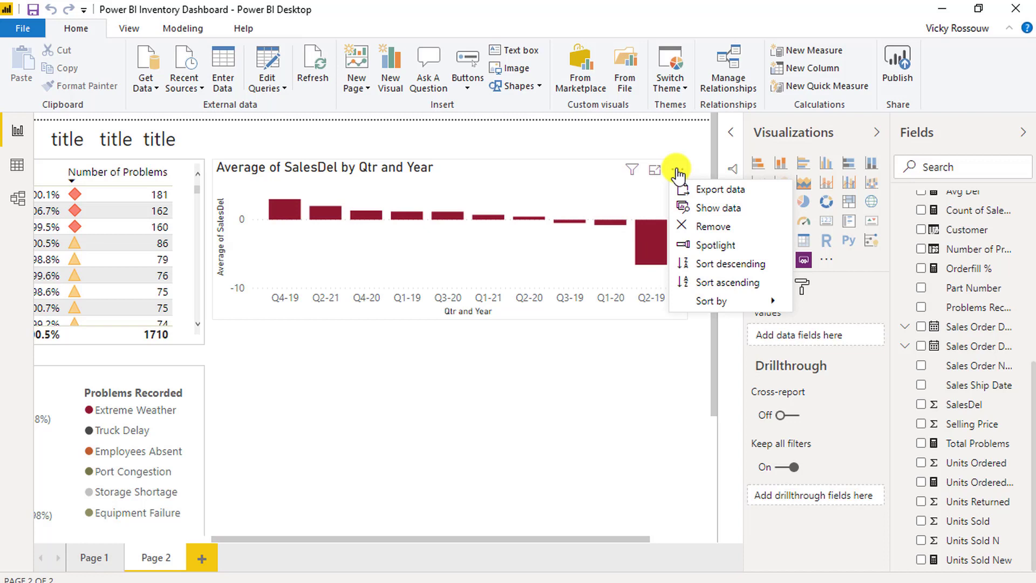
{"action": "mouse_move", "coordinate": [273, 312]}
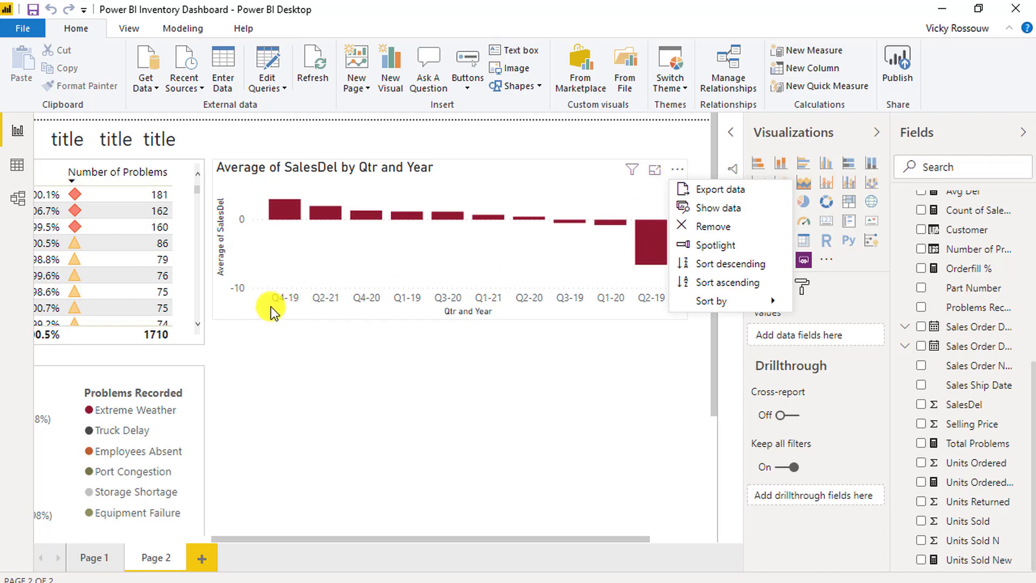
{"action": "mouse_move", "coordinate": [302, 216]}
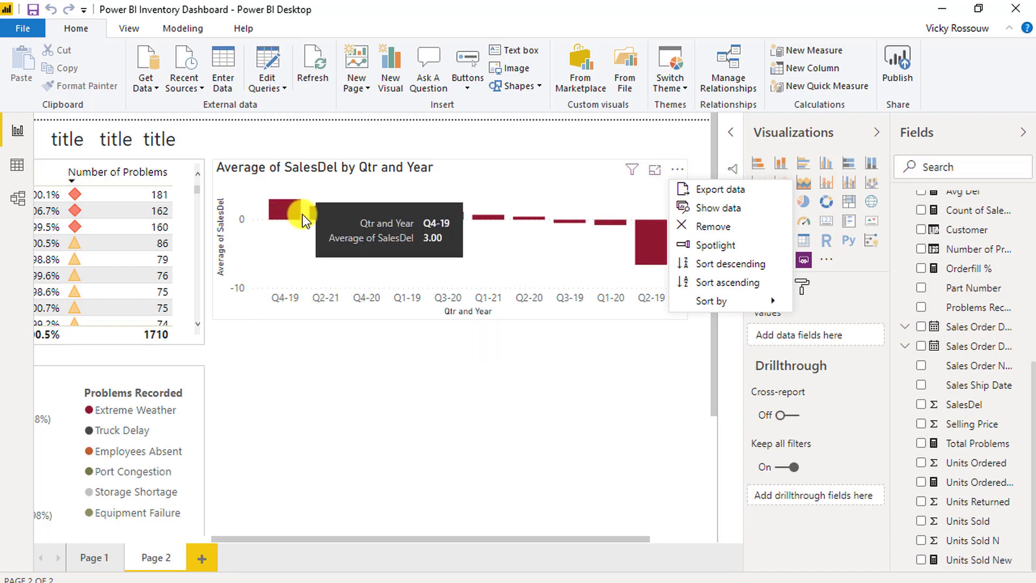
{"action": "mouse_move", "coordinate": [439, 219]}
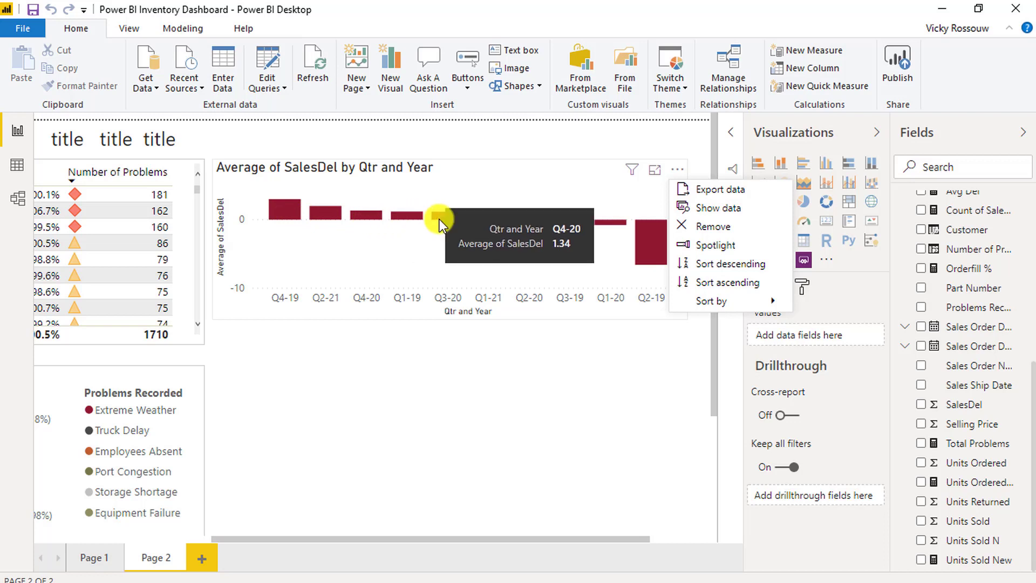
{"action": "left_click", "coordinate": [712, 300]}
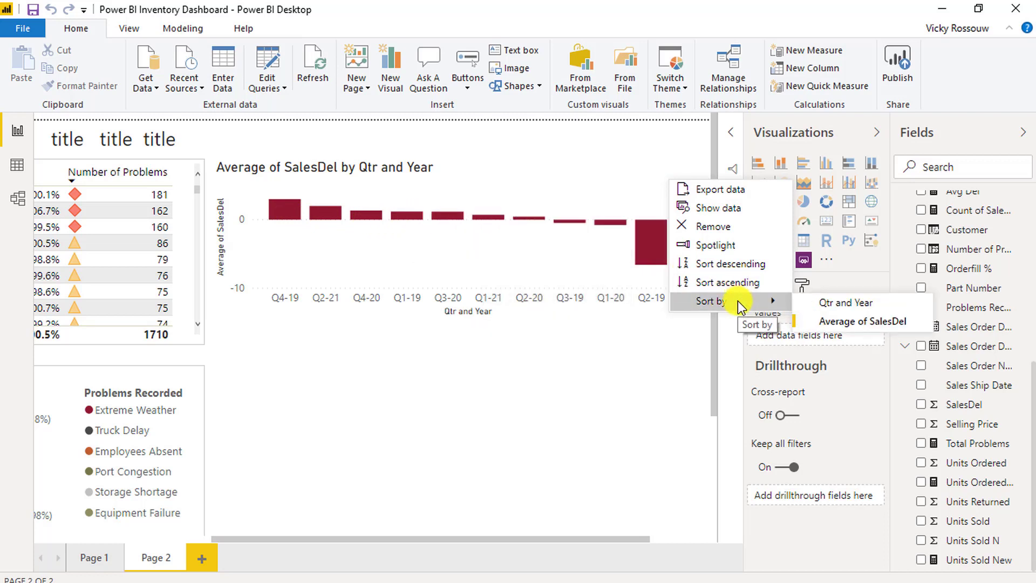
{"action": "left_click", "coordinate": [434, 379]}
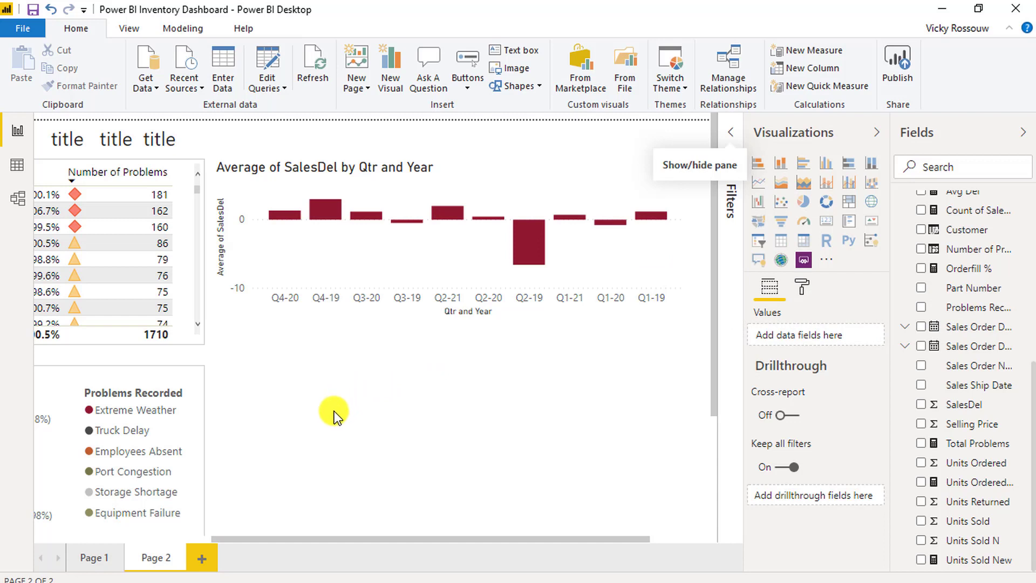
{"action": "mouse_move", "coordinate": [395, 348]}
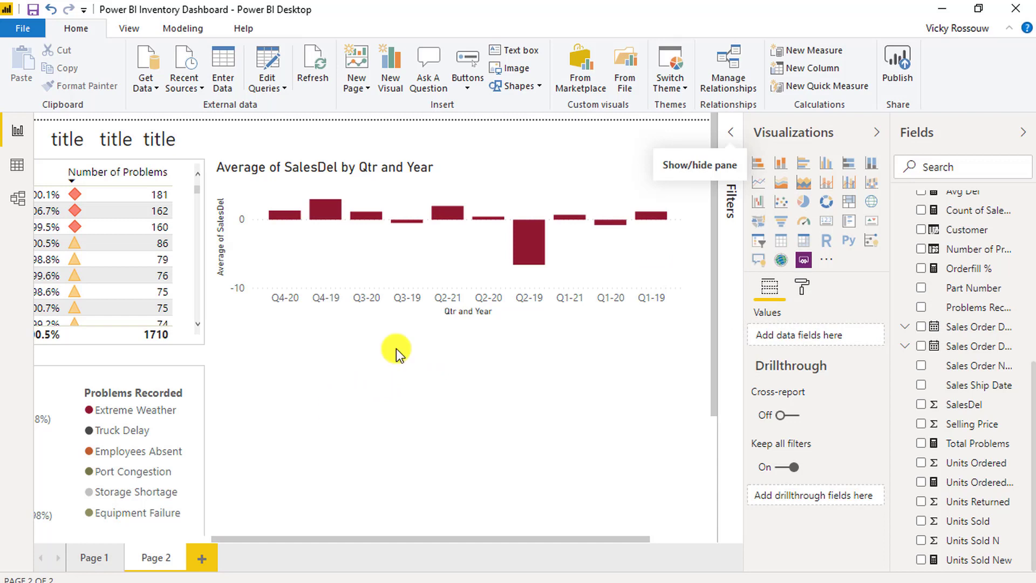
{"action": "mouse_move", "coordinate": [336, 314]}
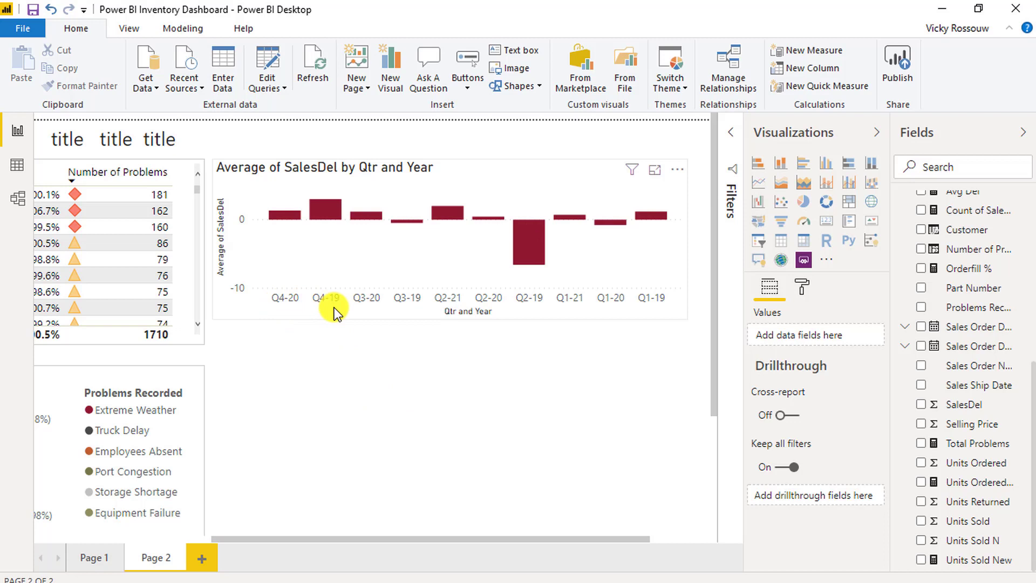
{"action": "mouse_move", "coordinate": [654, 198]}
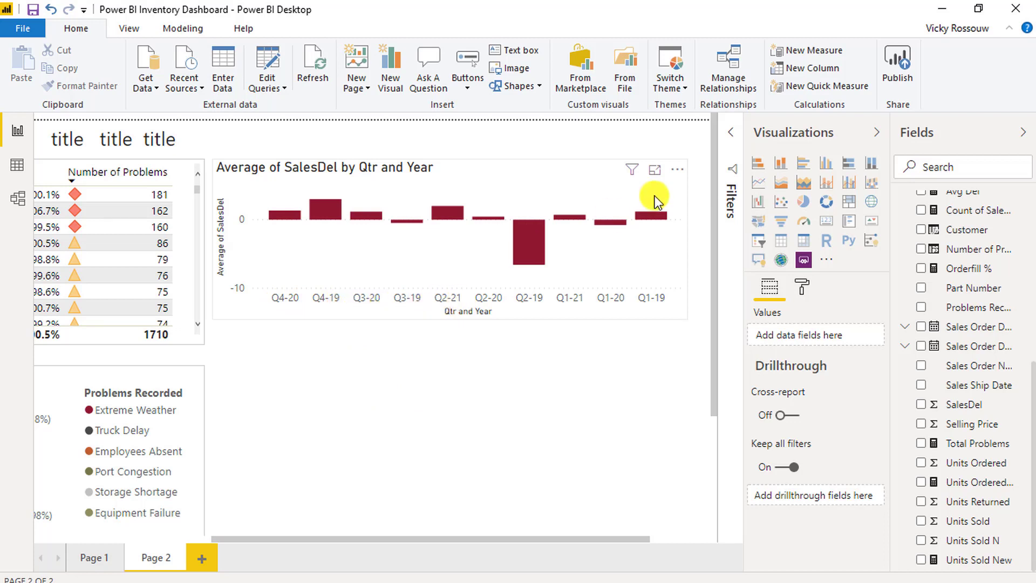
{"action": "left_click", "coordinate": [676, 170]}
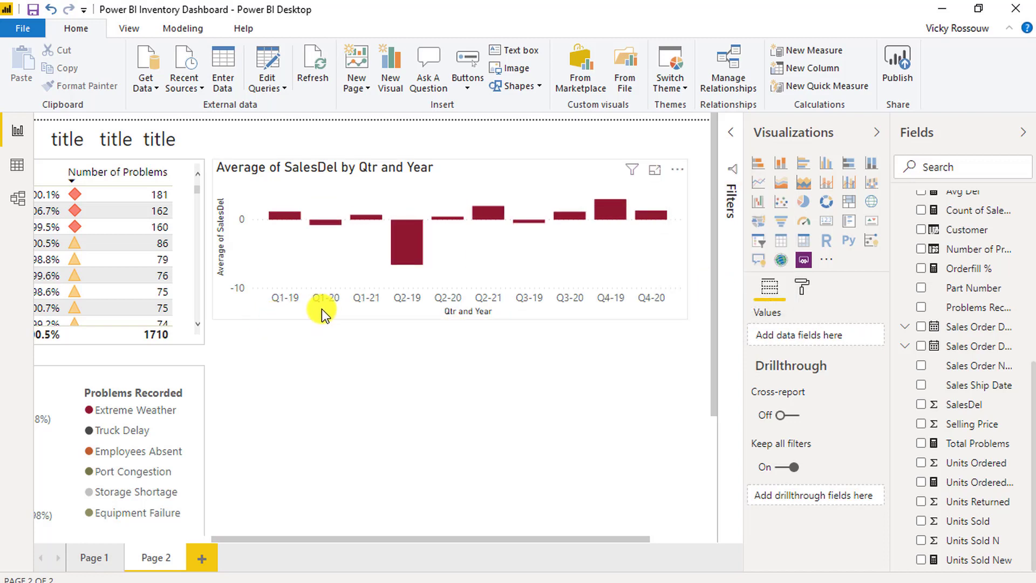
{"action": "mouse_move", "coordinate": [576, 250]}
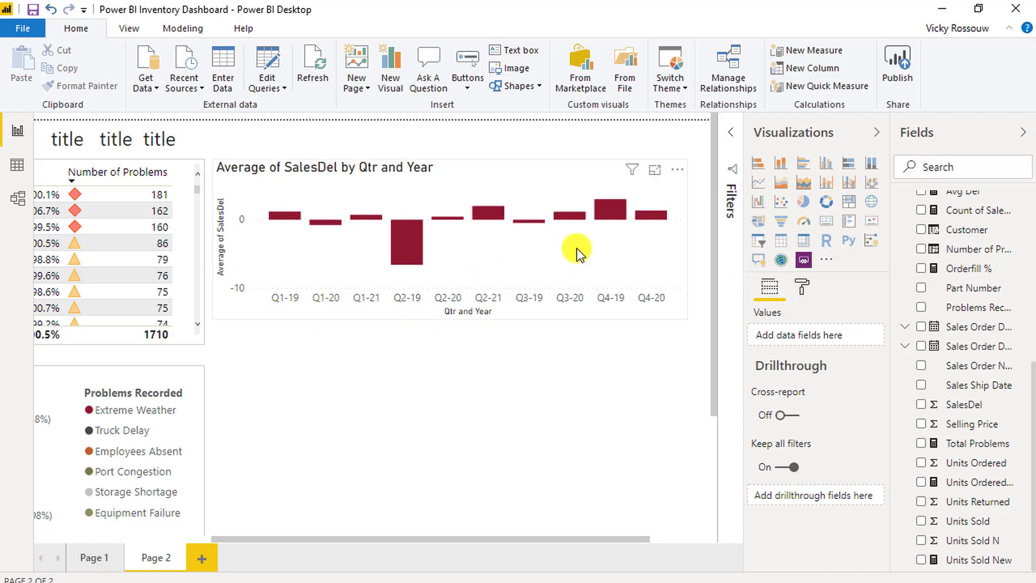
{"action": "mouse_move", "coordinate": [641, 258]}
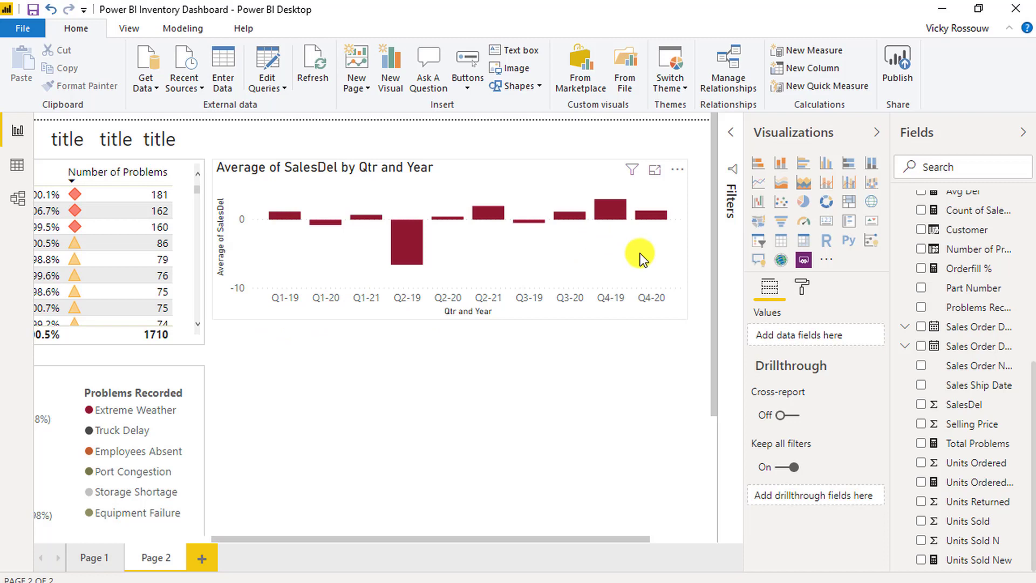
{"action": "mouse_move", "coordinate": [1031, 363]}
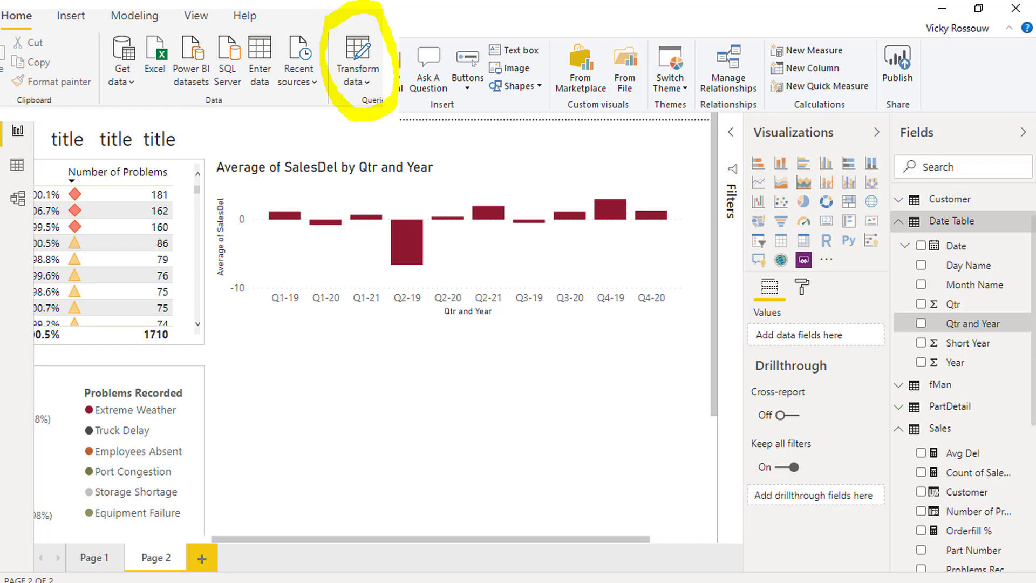
- Create a new query referencing Date Table, to be named Date Table Sort
{"action": "left_click", "coordinate": [356, 59]}
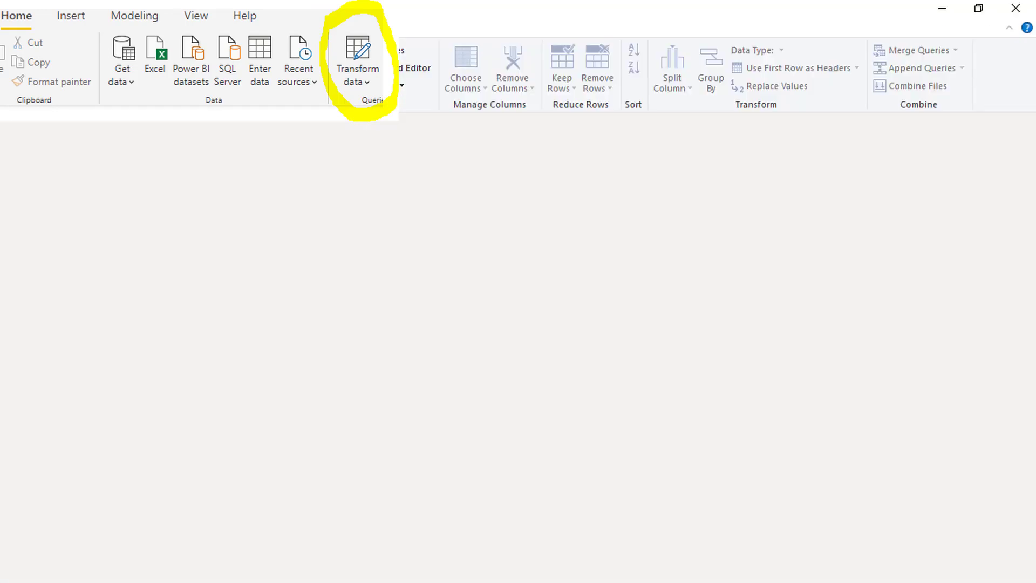
{"action": "left_click", "coordinate": [356, 59]}
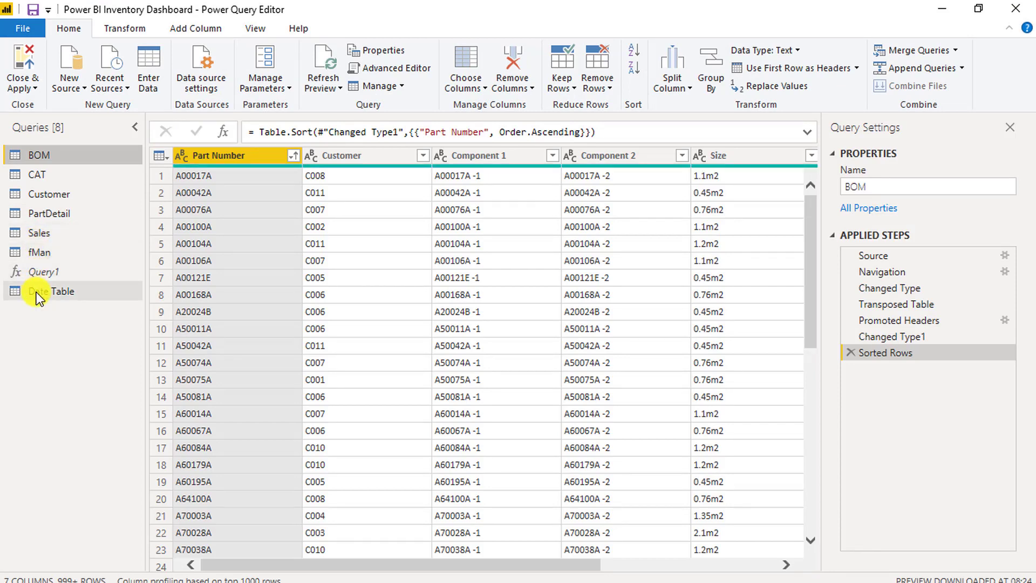
{"action": "left_click", "coordinate": [51, 291]}
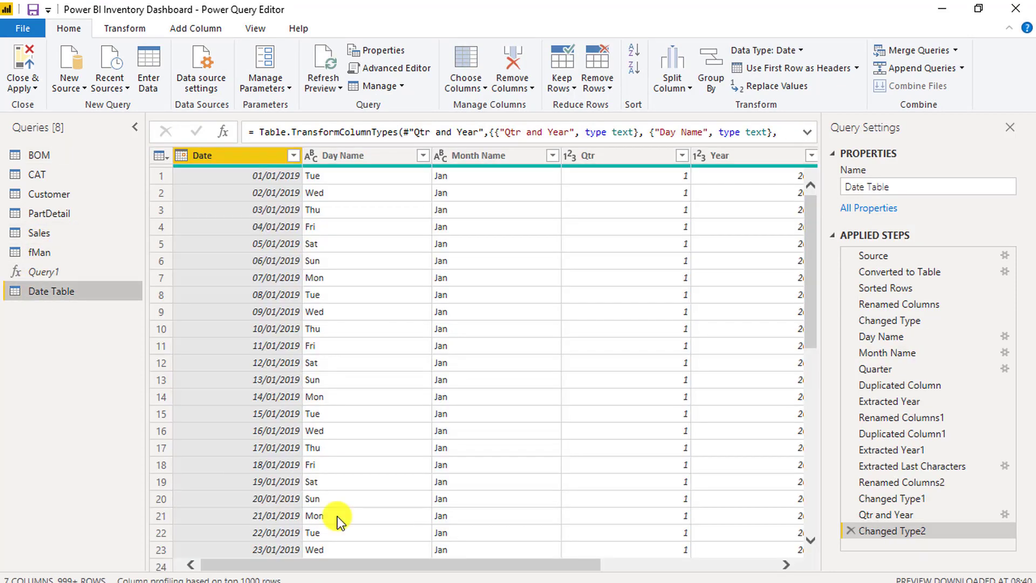
{"action": "mouse_move", "coordinate": [58, 292]}
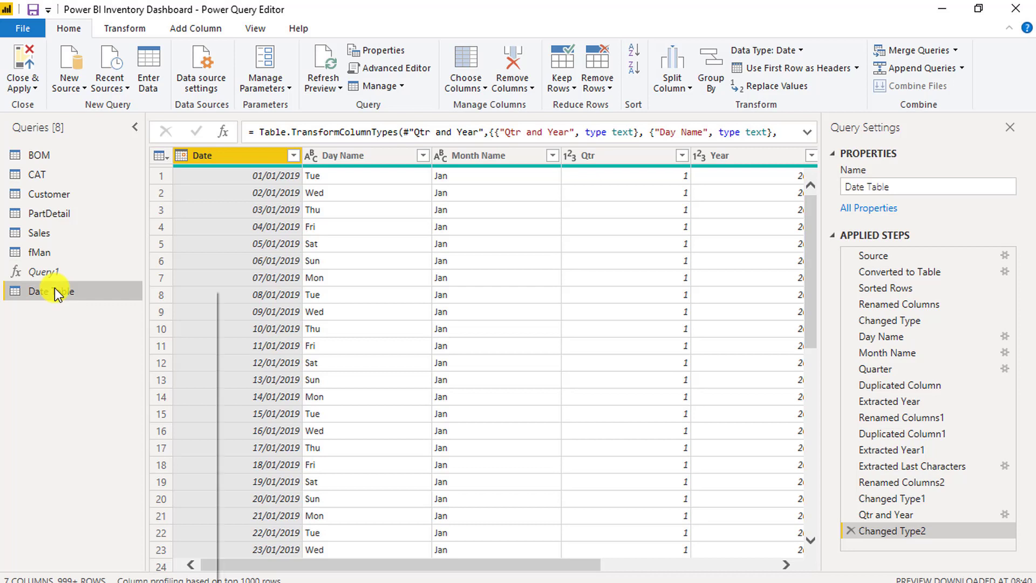
{"action": "right_click", "coordinate": [49, 291]}
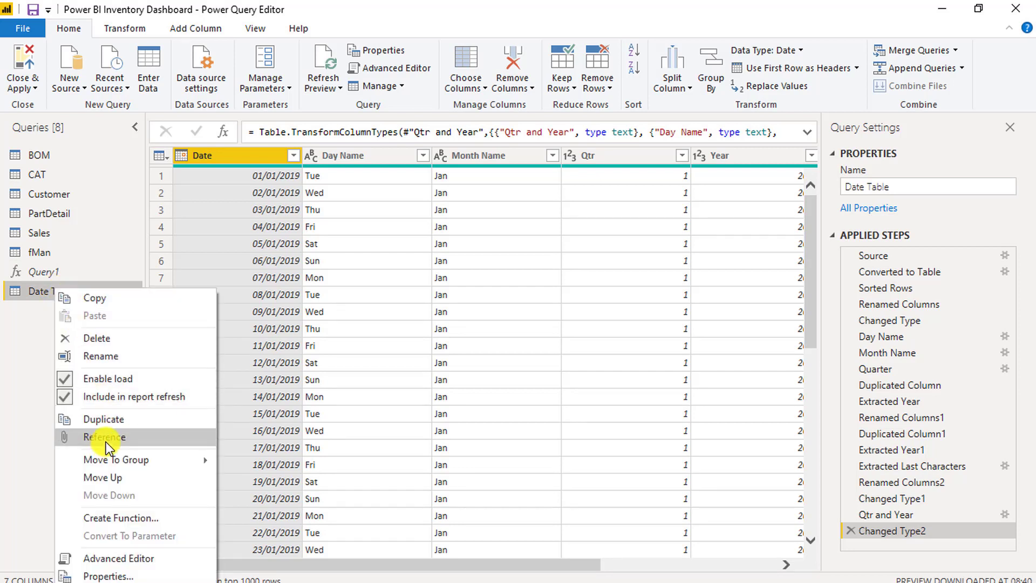
{"action": "left_click", "coordinate": [104, 436]}
{"action": "type", "text": " Sort"}
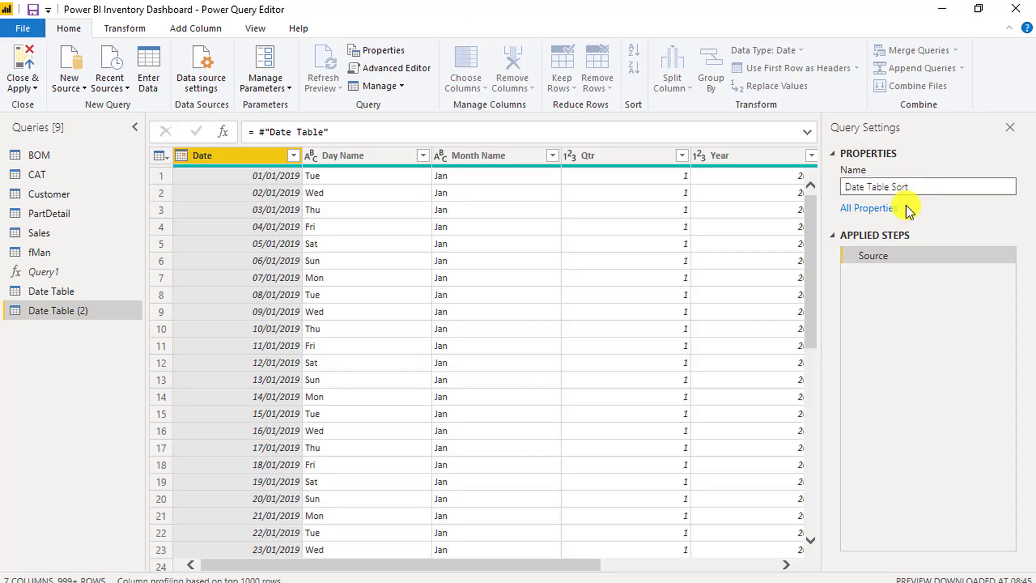
{"action": "mouse_move", "coordinate": [243, 159]}
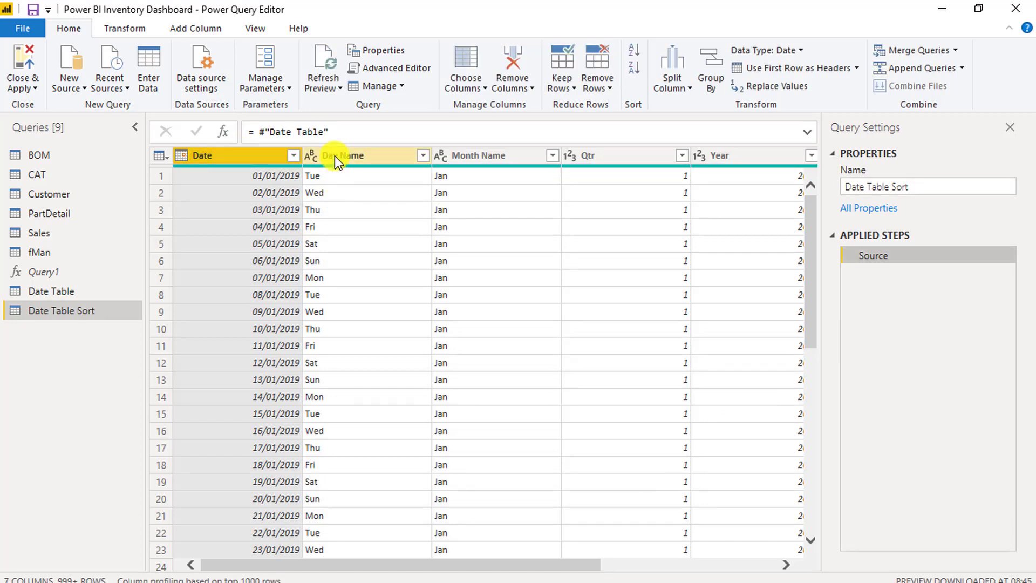
- Remove the columns between Date and Qtr and Year, and sort Date ascending
{"action": "scroll", "scroll_direction": "right", "scroll_amount": 3}
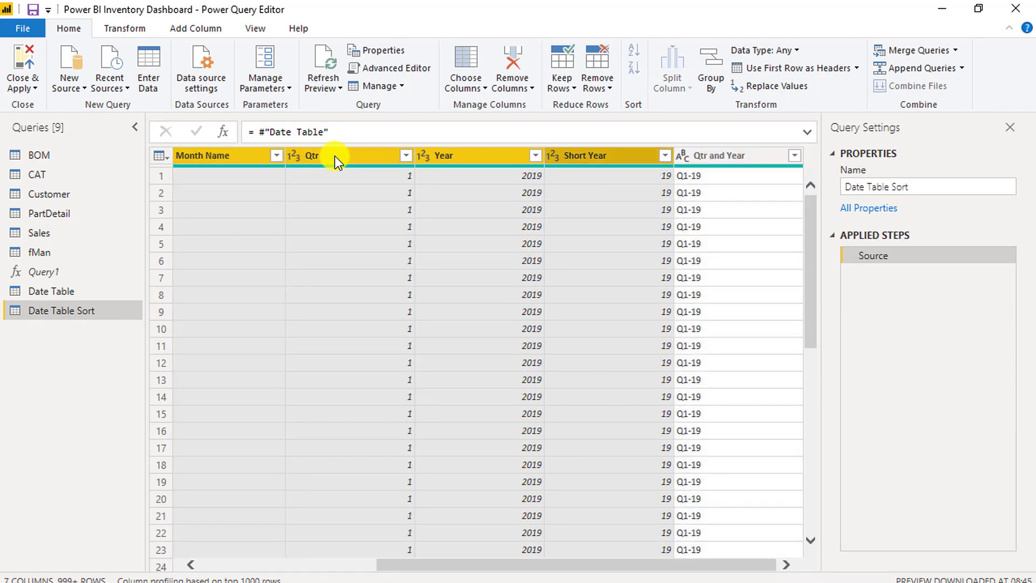
{"action": "left_click", "coordinate": [511, 63]}
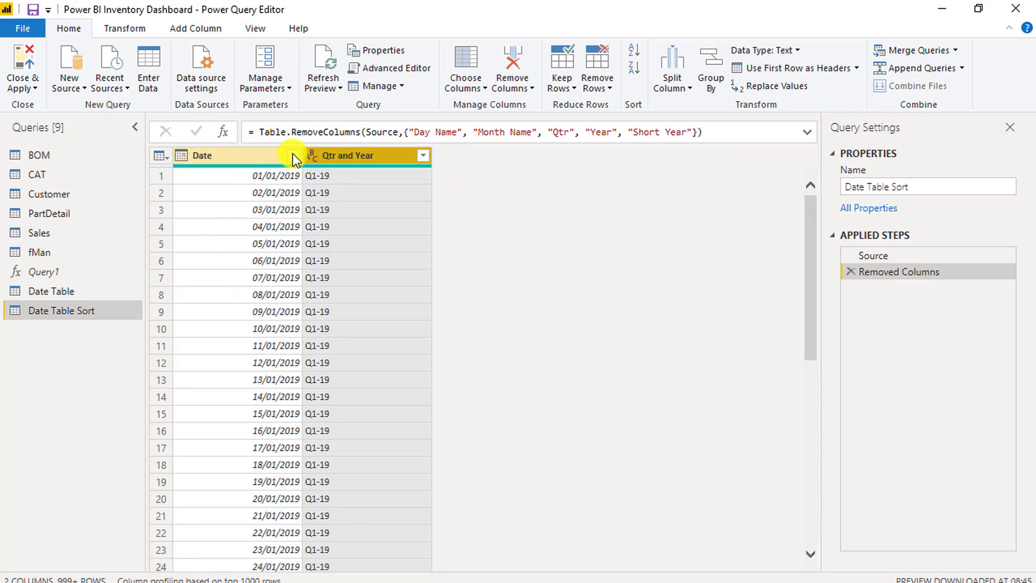
{"action": "left_click", "coordinate": [290, 155]}
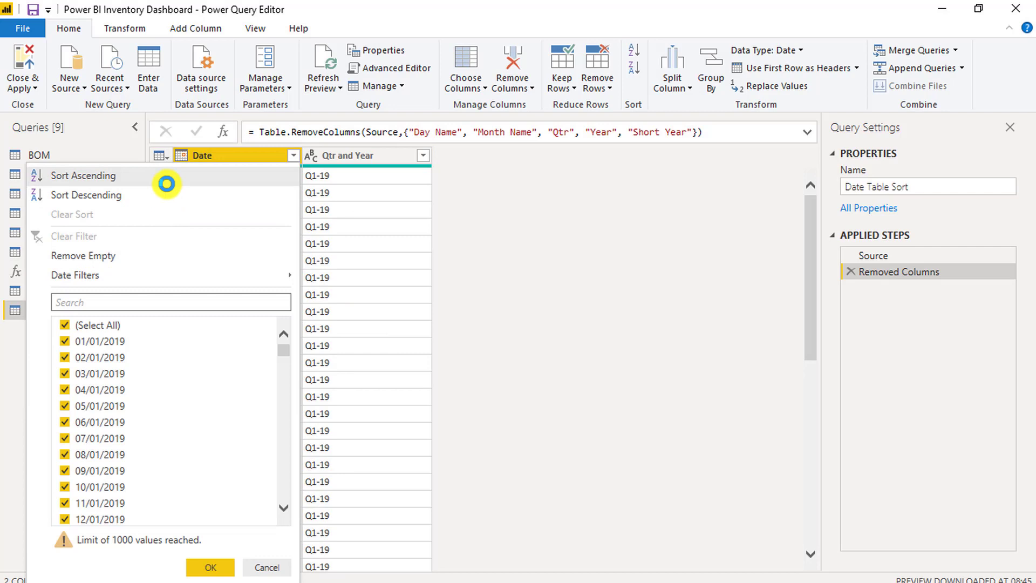
{"action": "left_click", "coordinate": [83, 175]}
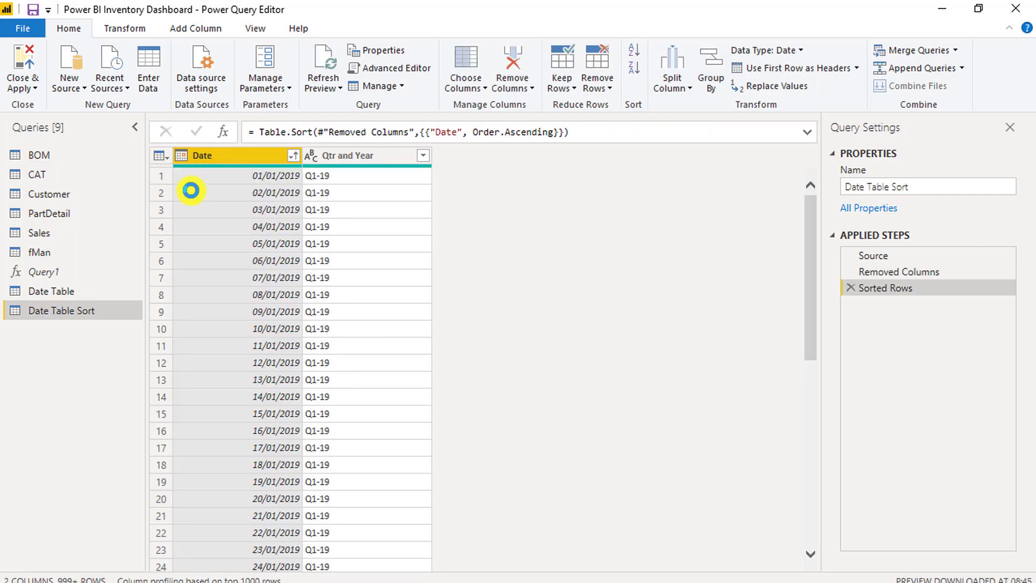
- Remove duplicate Qtr and Year rows, leaving twelve quarters
{"action": "left_click", "coordinate": [344, 155]}
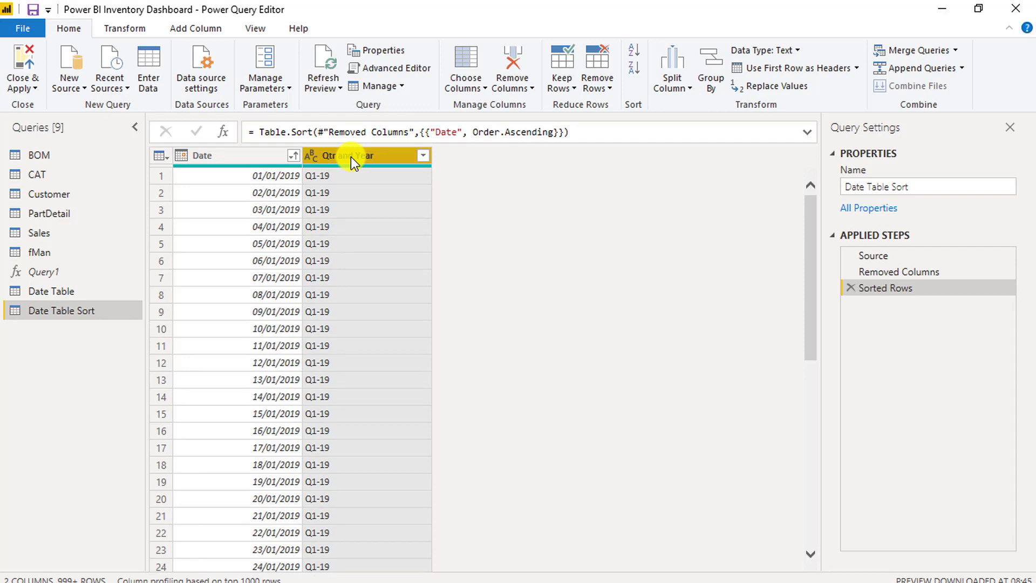
{"action": "left_click", "coordinate": [596, 68]}
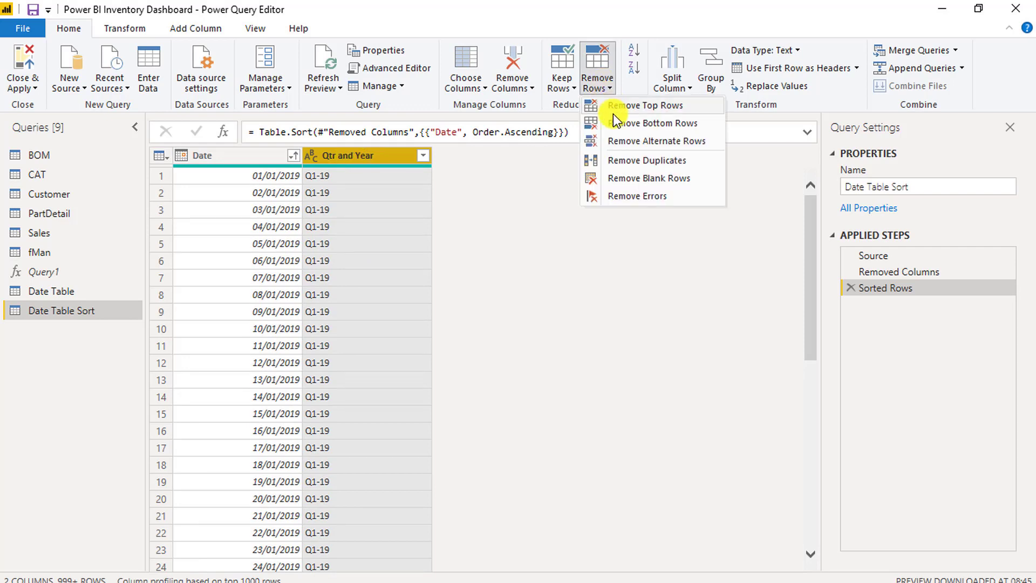
{"action": "left_click", "coordinate": [645, 159]}
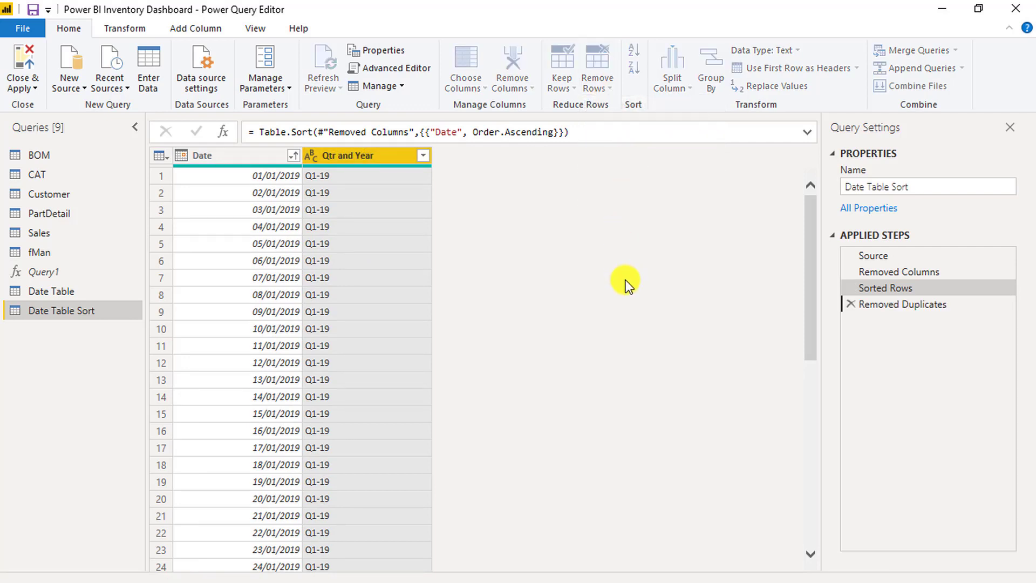
{"action": "left_click", "coordinate": [903, 303]}
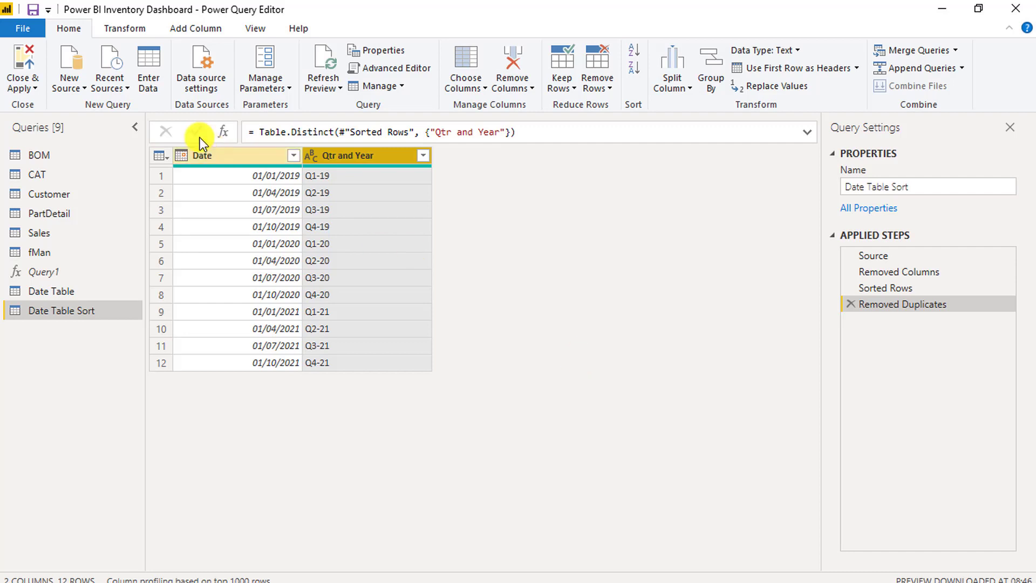
{"action": "left_click", "coordinate": [194, 29]}
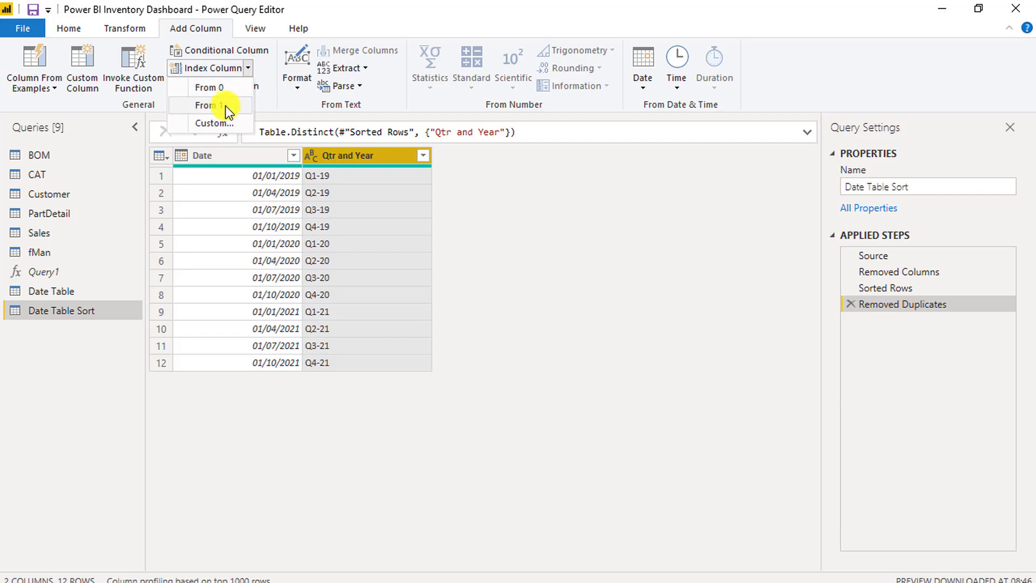
- Add an index column from 1 named 'Date Sort' and start removing the Date column
{"action": "left_click", "coordinate": [205, 105]}
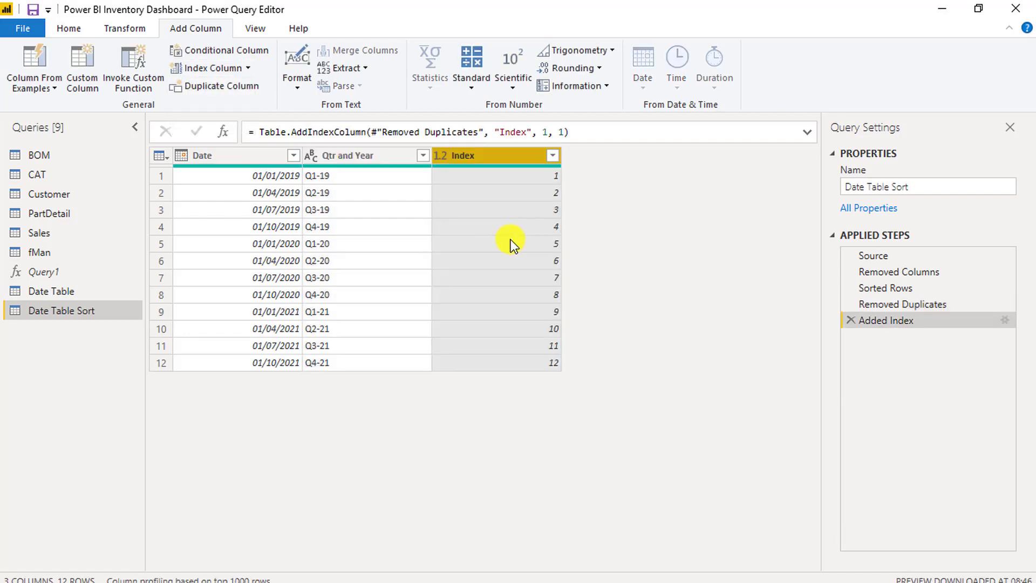
{"action": "mouse_move", "coordinate": [506, 162]}
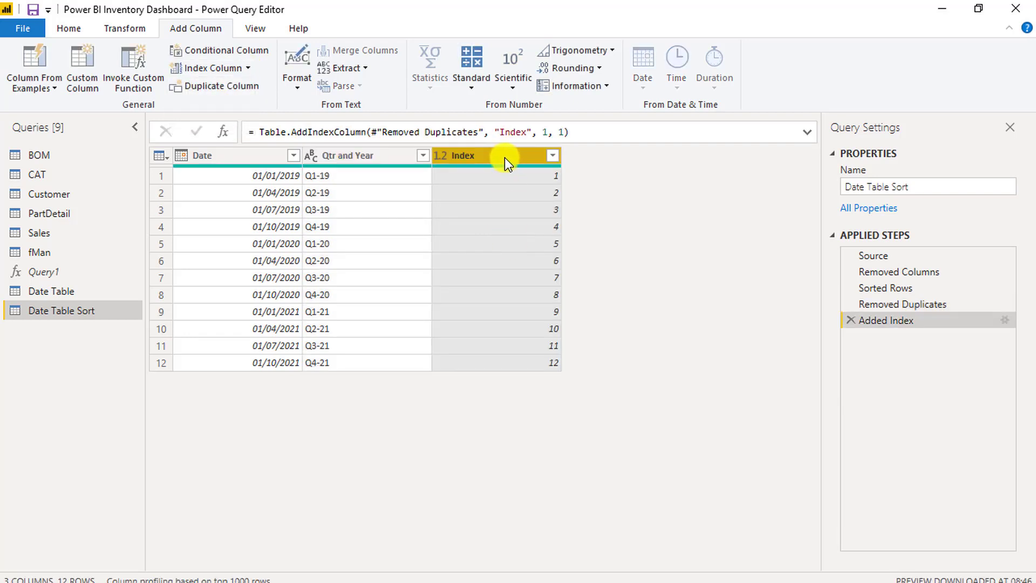
{"action": "double_click", "coordinate": [465, 155]}
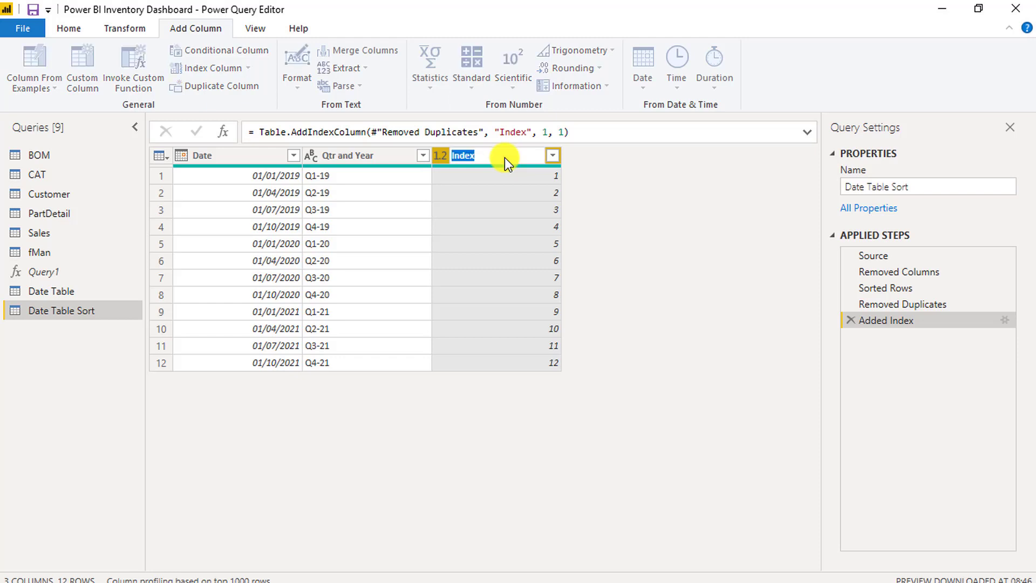
{"action": "type", "text": "Date Sort"}
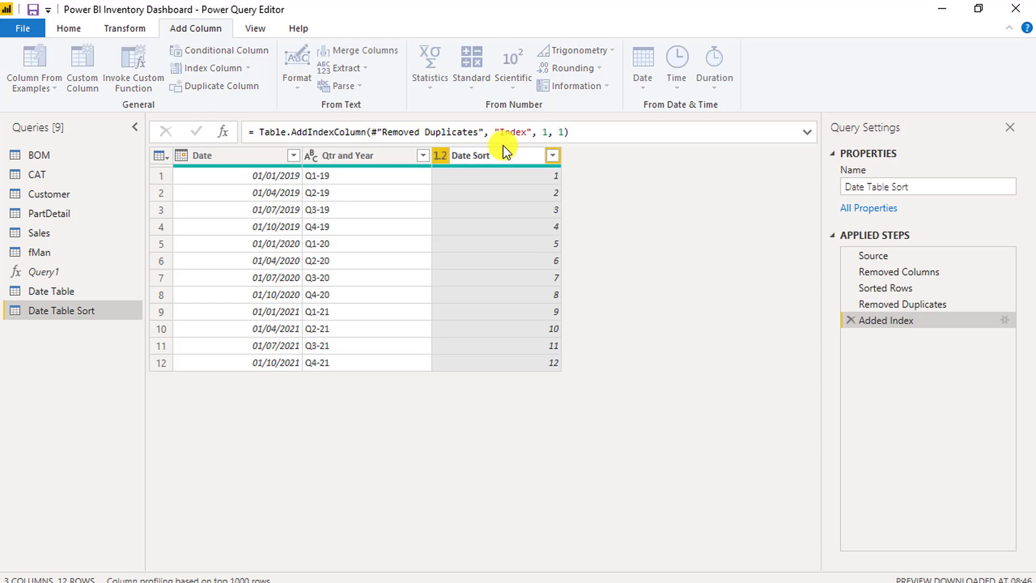
{"action": "double_click", "coordinate": [470, 155]}
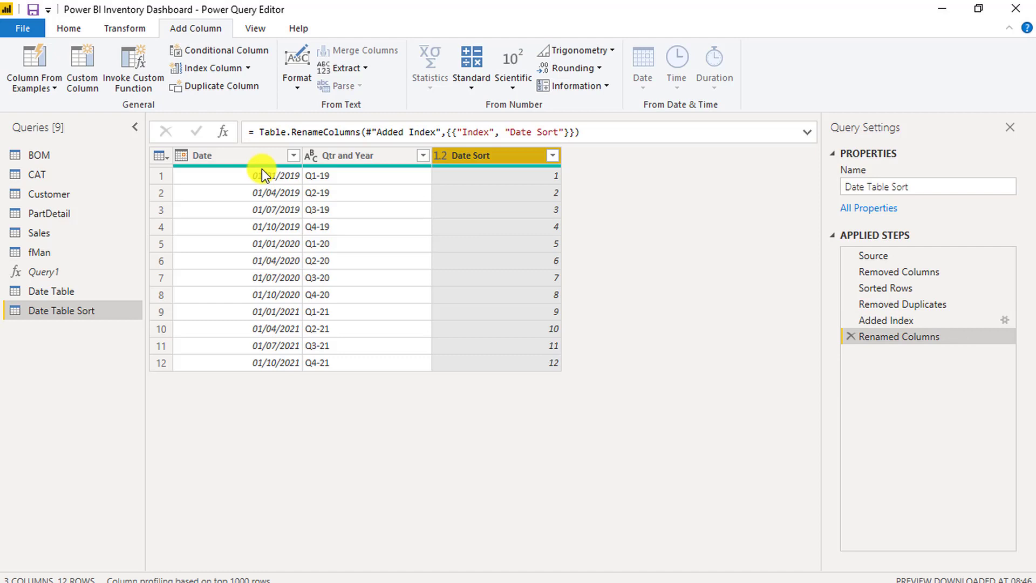
{"action": "right_click", "coordinate": [201, 155]}
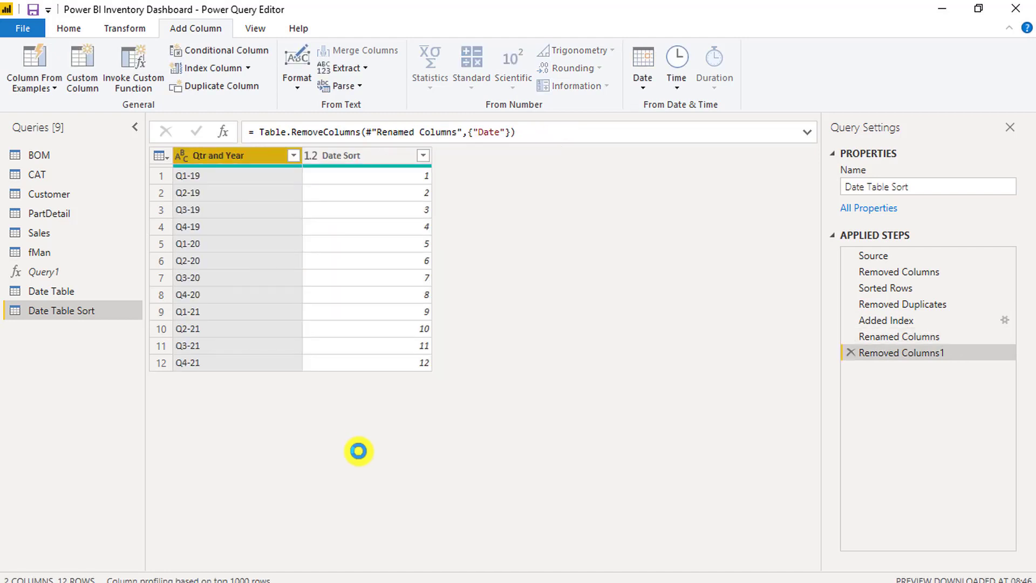
{"action": "mouse_move", "coordinate": [56, 112]}
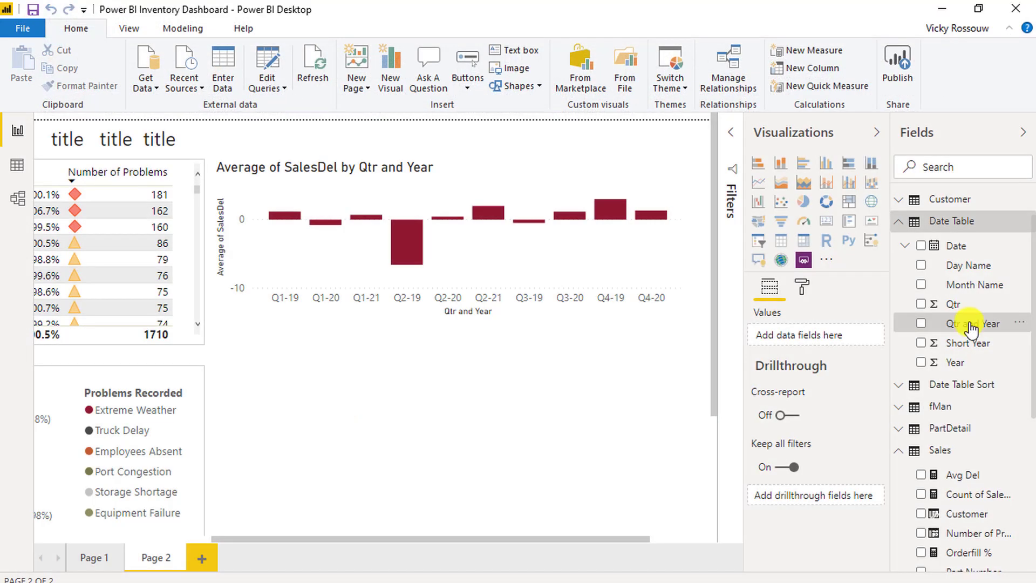
{"action": "mouse_move", "coordinate": [976, 323]}
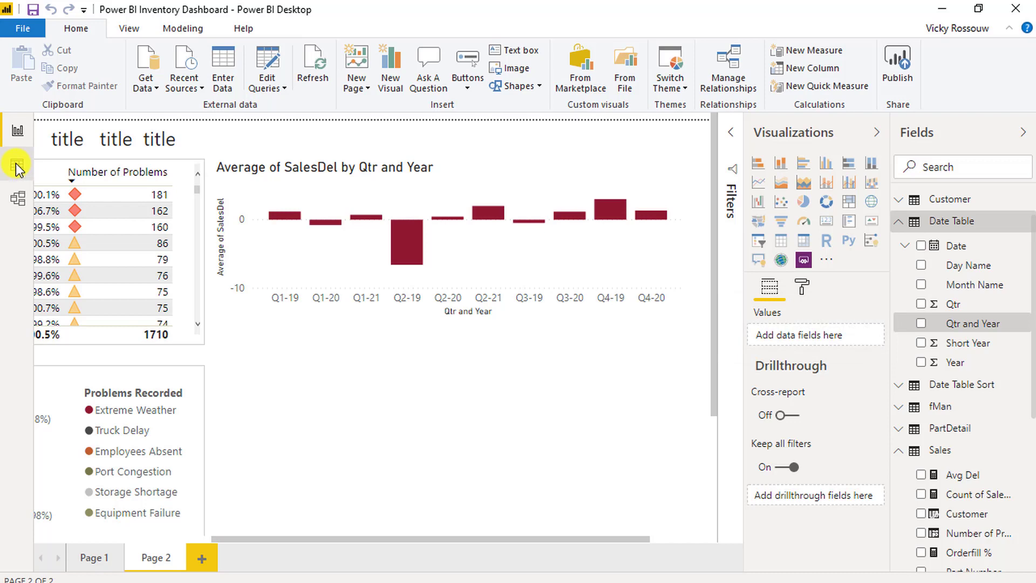
- Create an active many-to-one relationship from Date Table to Date Table Sort on Qtr and Year
{"action": "left_click", "coordinate": [727, 68]}
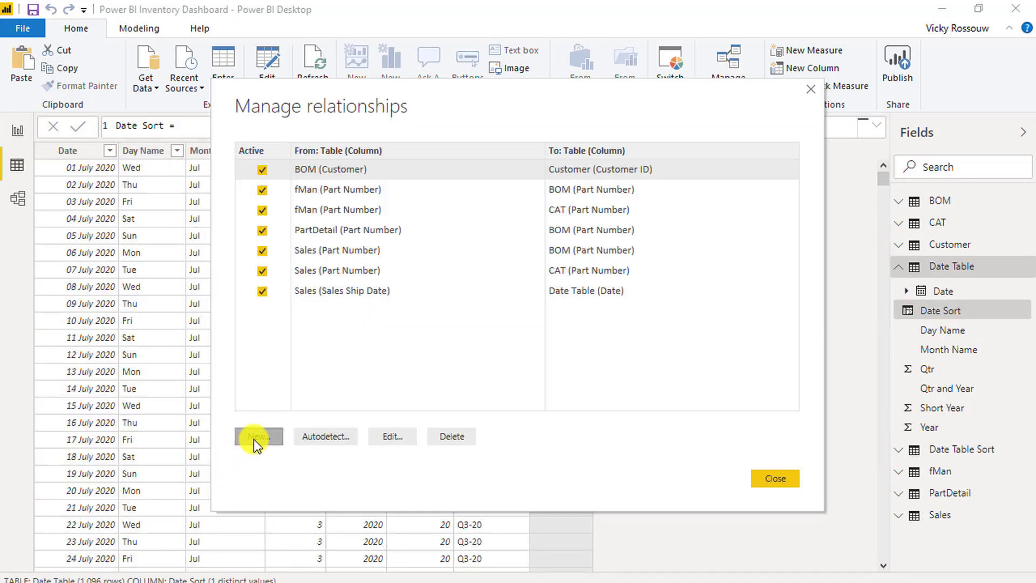
{"action": "left_click", "coordinate": [257, 436]}
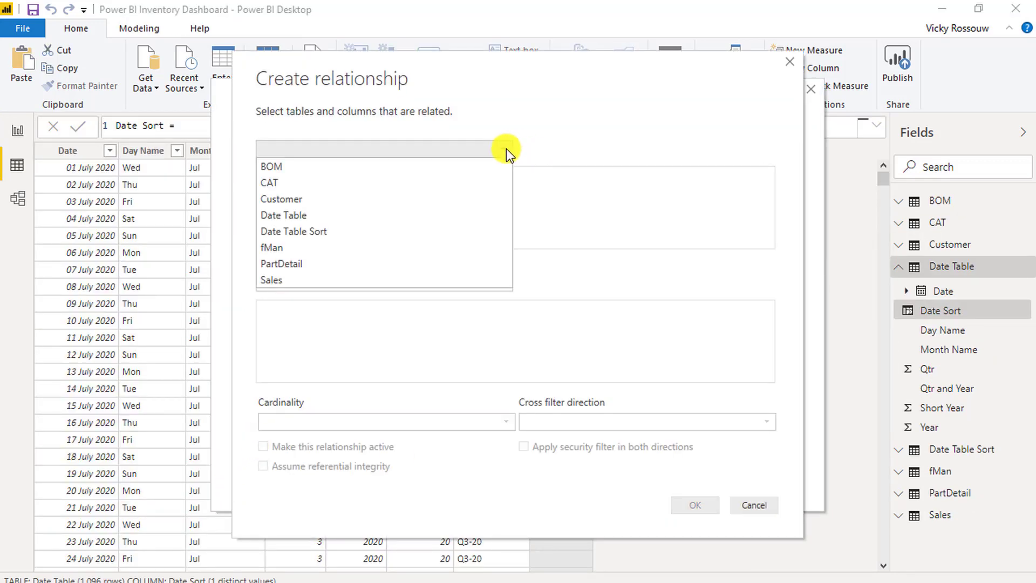
{"action": "left_click", "coordinate": [291, 215]}
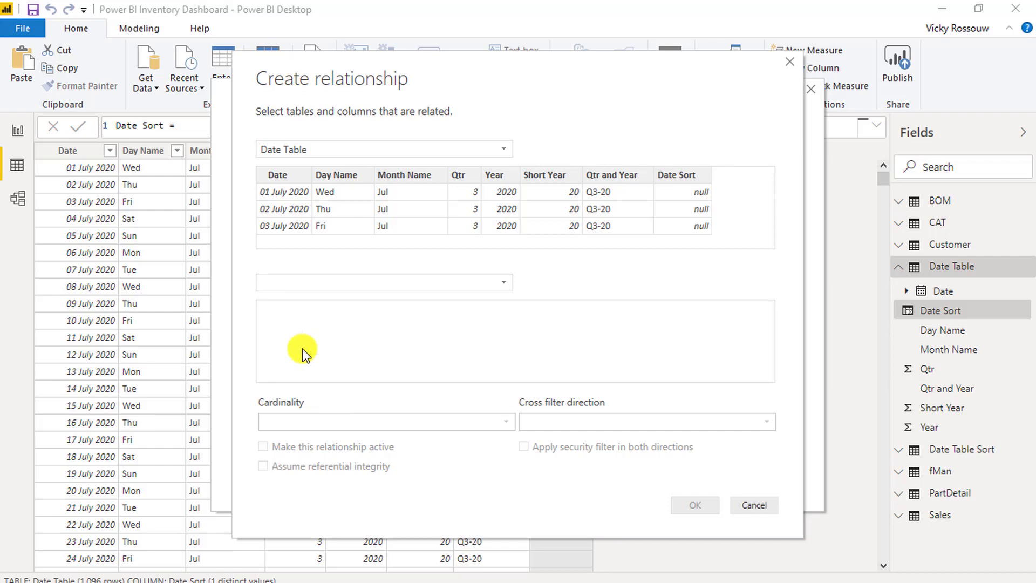
{"action": "left_click", "coordinate": [383, 282]}
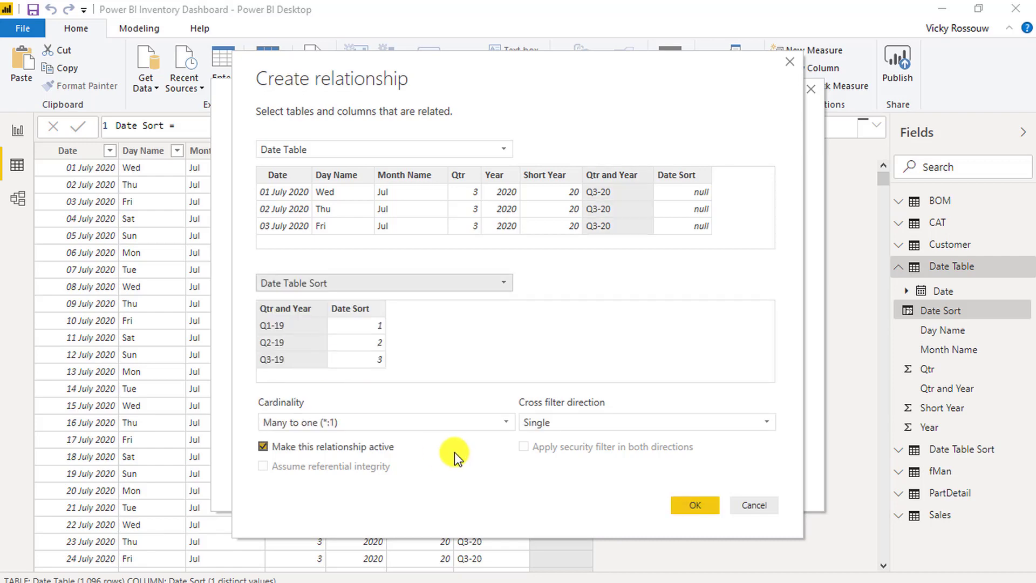
{"action": "left_click", "coordinate": [694, 505]}
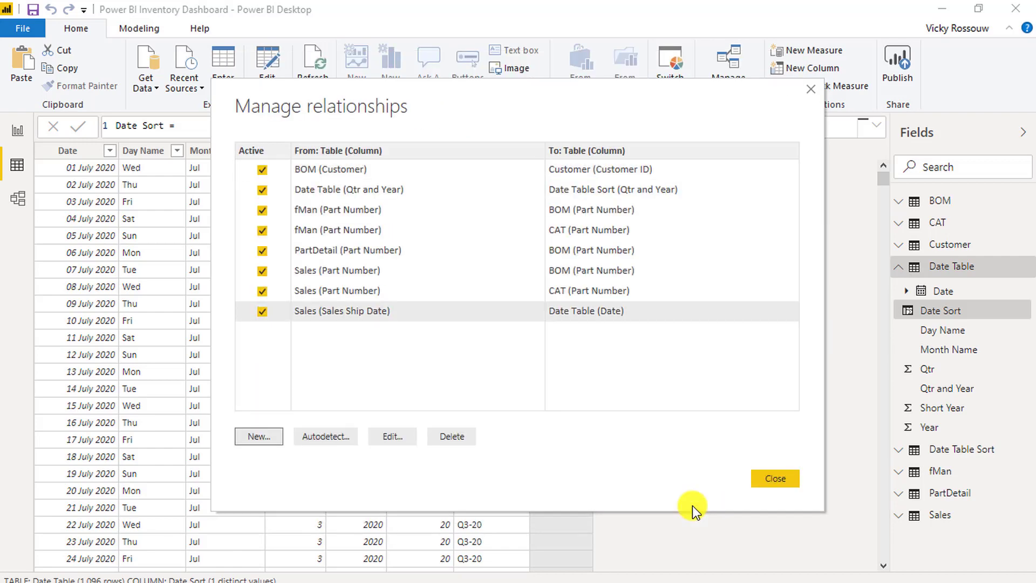
{"action": "left_click", "coordinate": [774, 477]}
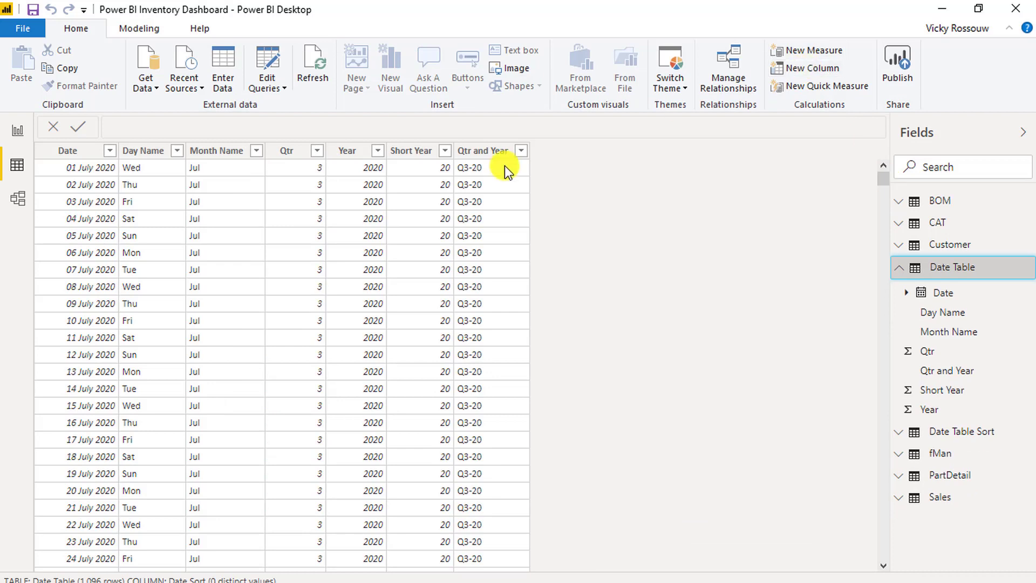
- Add a calculated column Date Sort = RELATED('Date Table Sort'[Date Sort]) to Date Table
{"action": "left_click", "coordinate": [809, 68]}
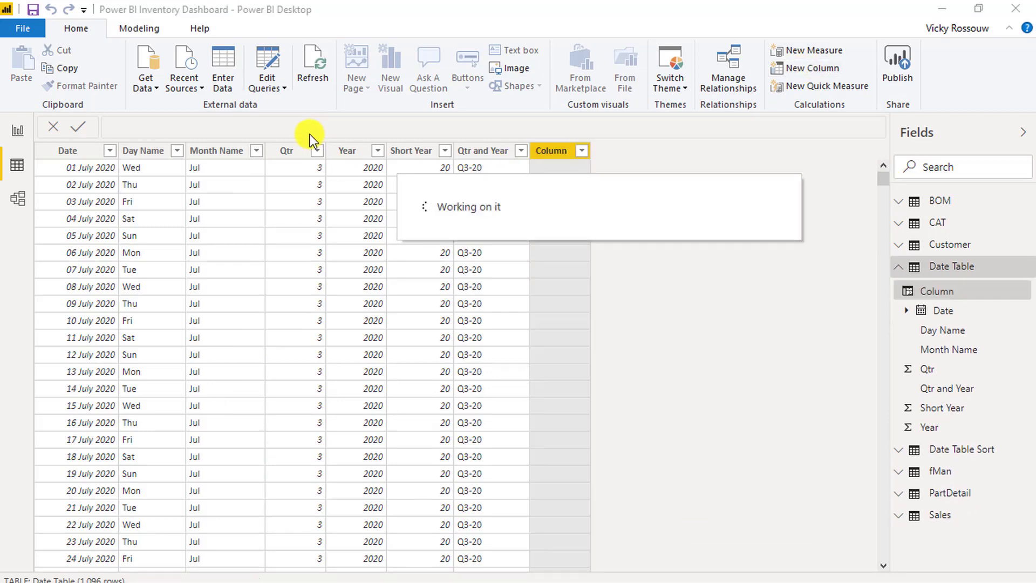
{"action": "mouse_move", "coordinate": [289, 130]}
{"action": "type", "text": "Date"}
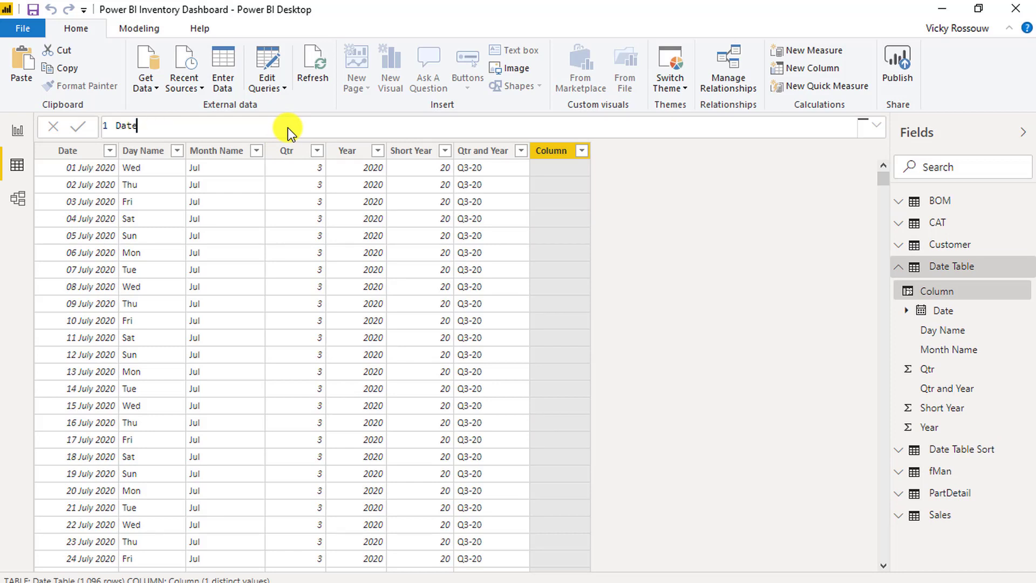
{"action": "type", "text": "Sort ="}
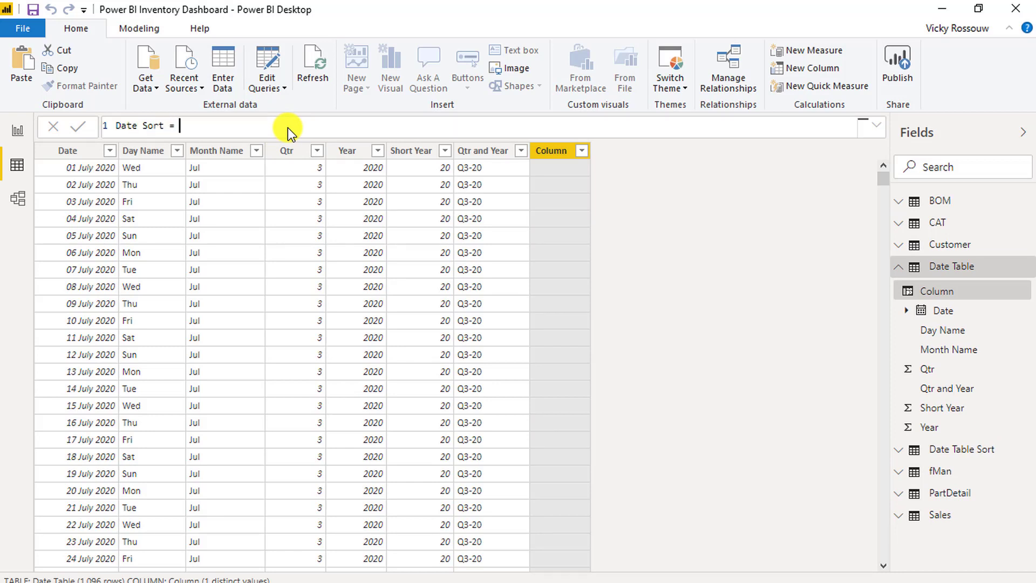
{"action": "type", "text": "related"}
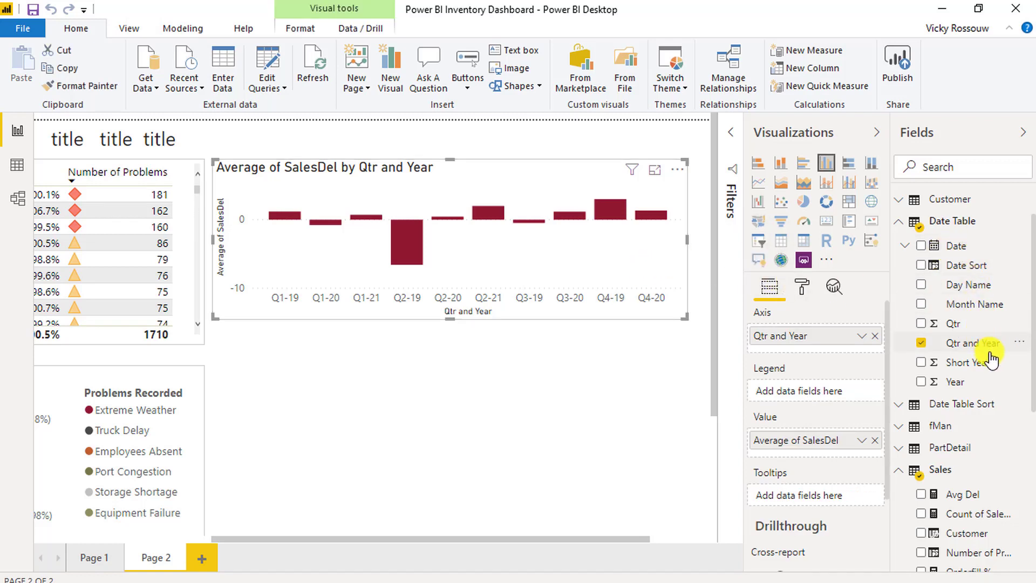
{"action": "mouse_move", "coordinate": [971, 343]}
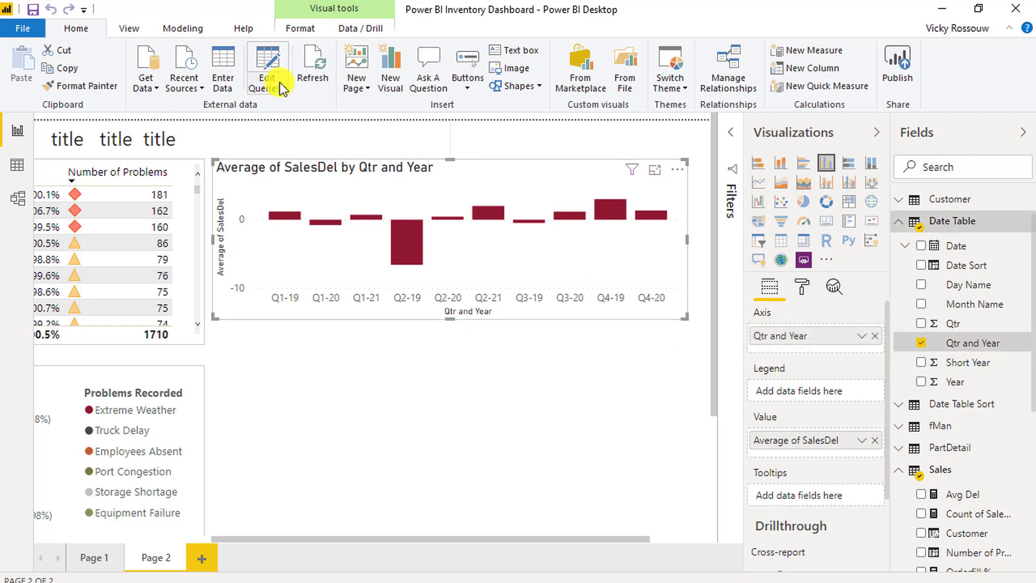
- Sort Qtr and Year by the Date Sort column from the Modeling tab
{"action": "left_click", "coordinate": [182, 29]}
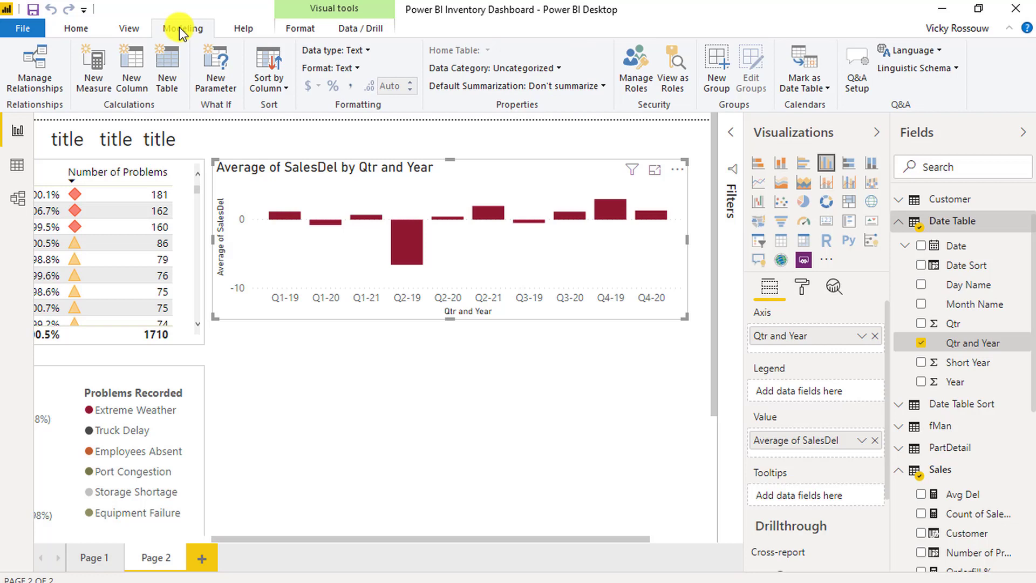
{"action": "left_click", "coordinate": [648, 79]}
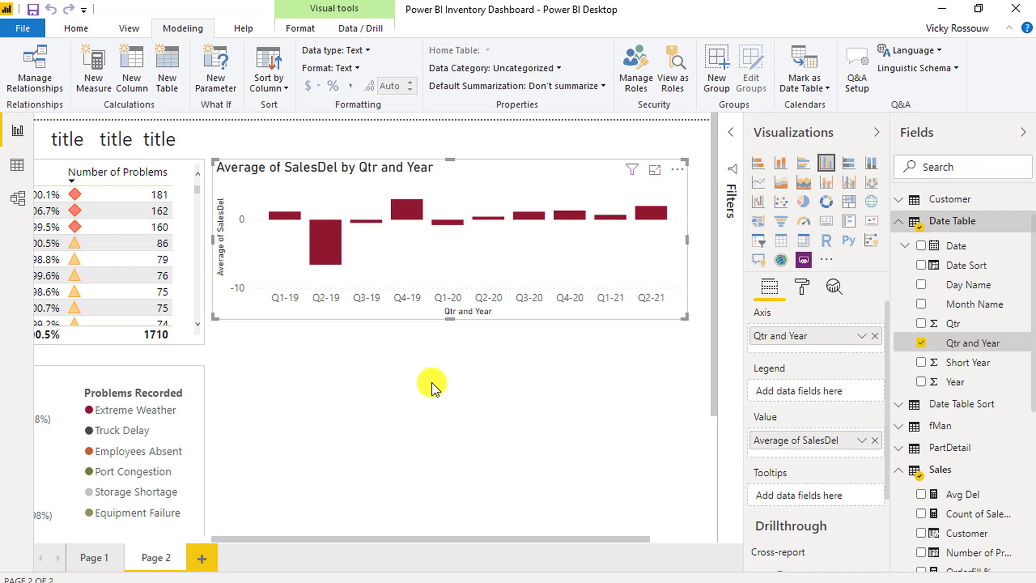
{"action": "mouse_move", "coordinate": [593, 242]}
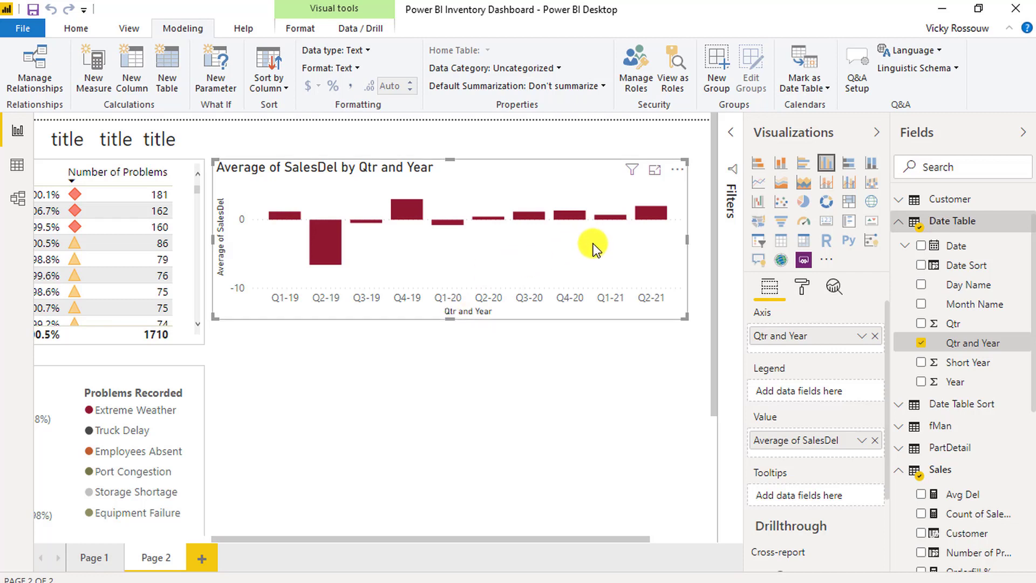
{"action": "mouse_move", "coordinate": [767, 286]}
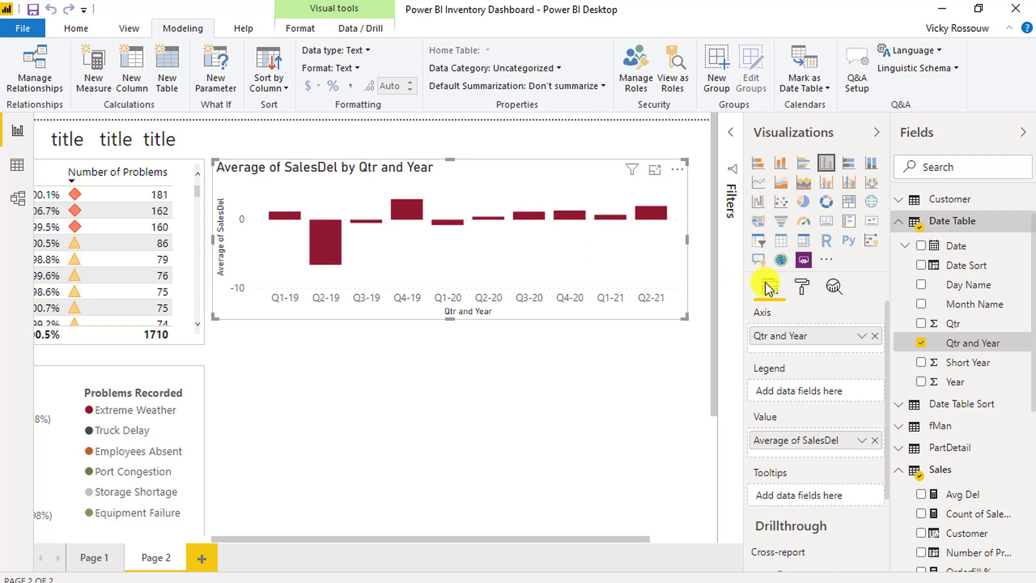
- Show the column chart's format settings and expand its Title section
{"action": "left_click", "coordinate": [800, 286]}
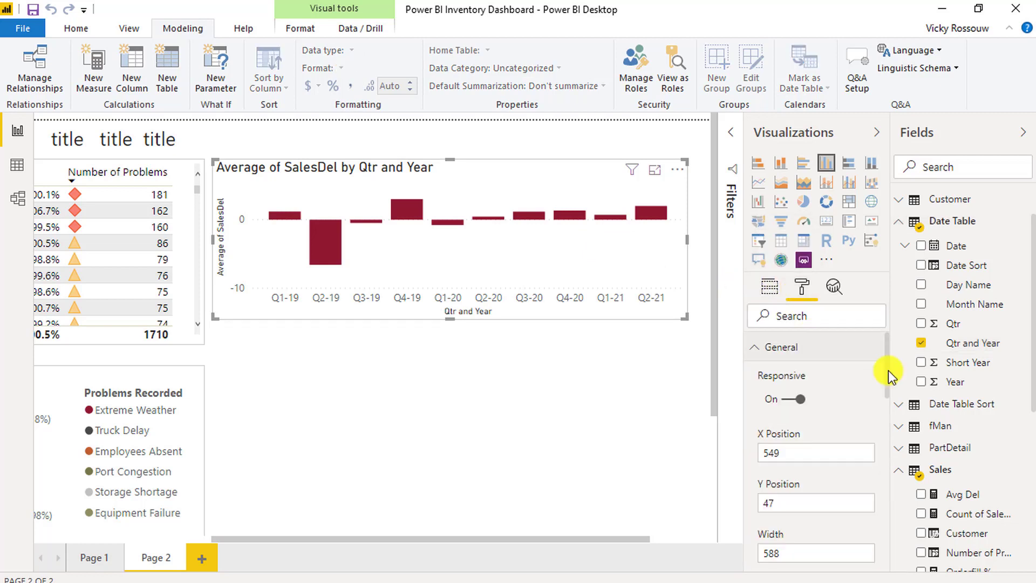
{"action": "scroll", "scroll_direction": "down", "scroll_amount": 3}
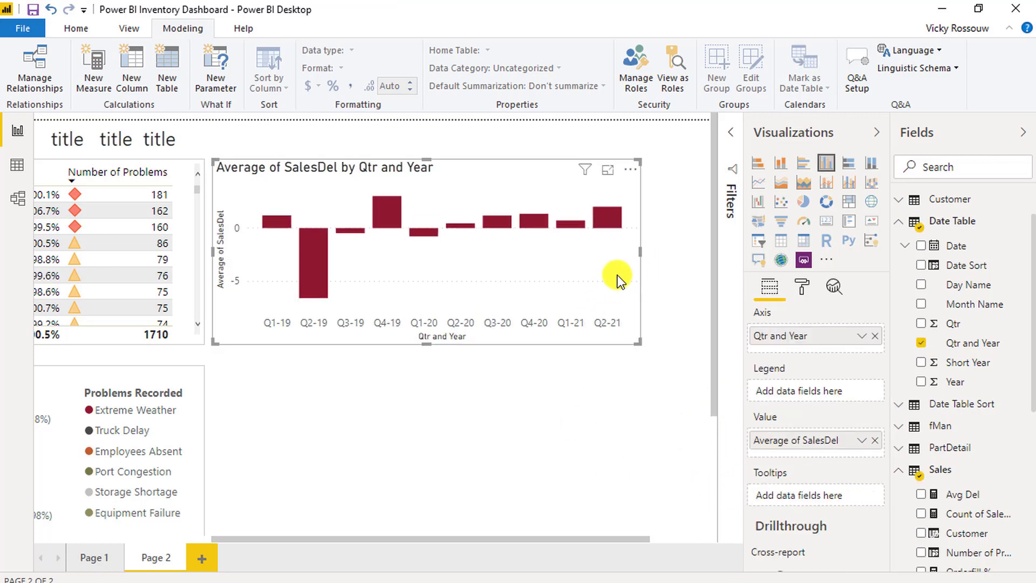
{"action": "left_click", "coordinate": [801, 286]}
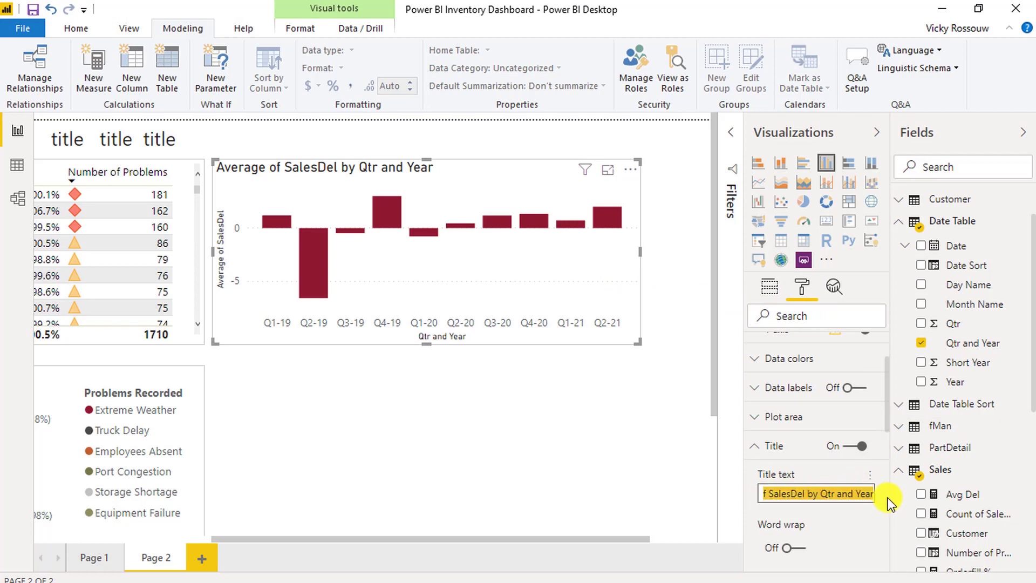
- Enter 'Sales Deliveries by Qtr' as the chart title, then reselect the chart
{"action": "type", "text": "Sales"}
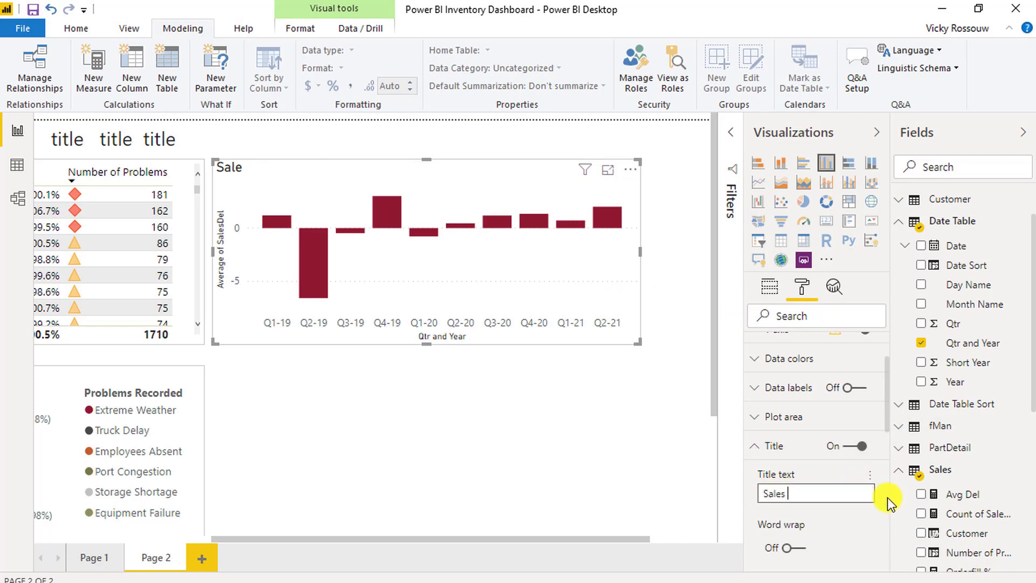
{"action": "type", "text": "Delive"}
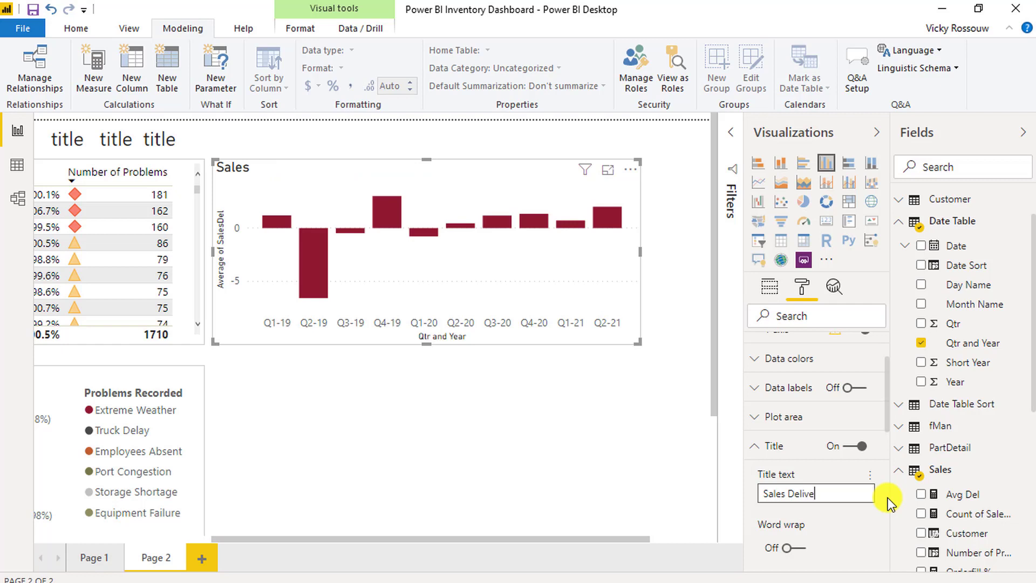
{"action": "type", "text": "ries by Q"}
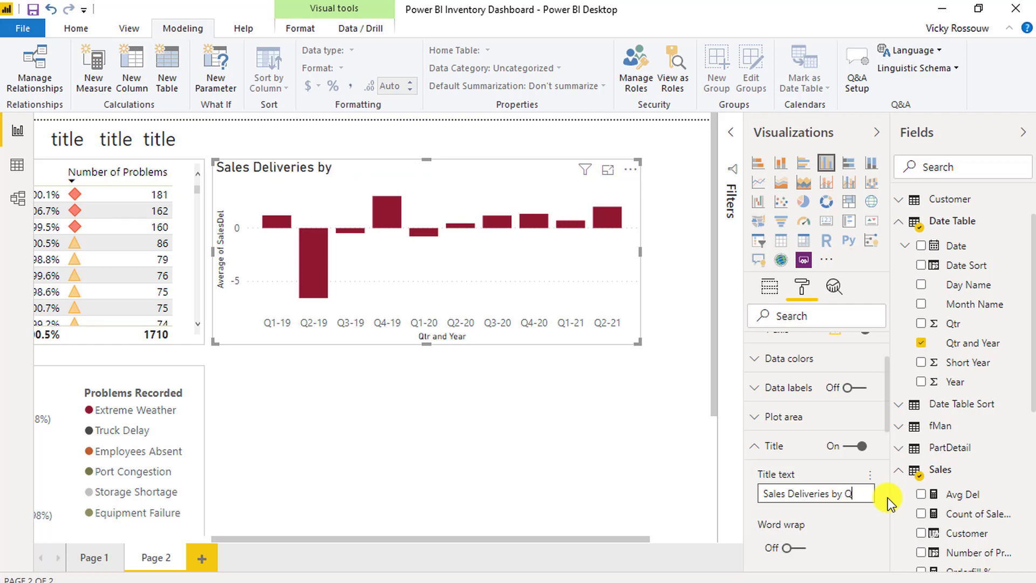
{"action": "type", "text": "tr"}
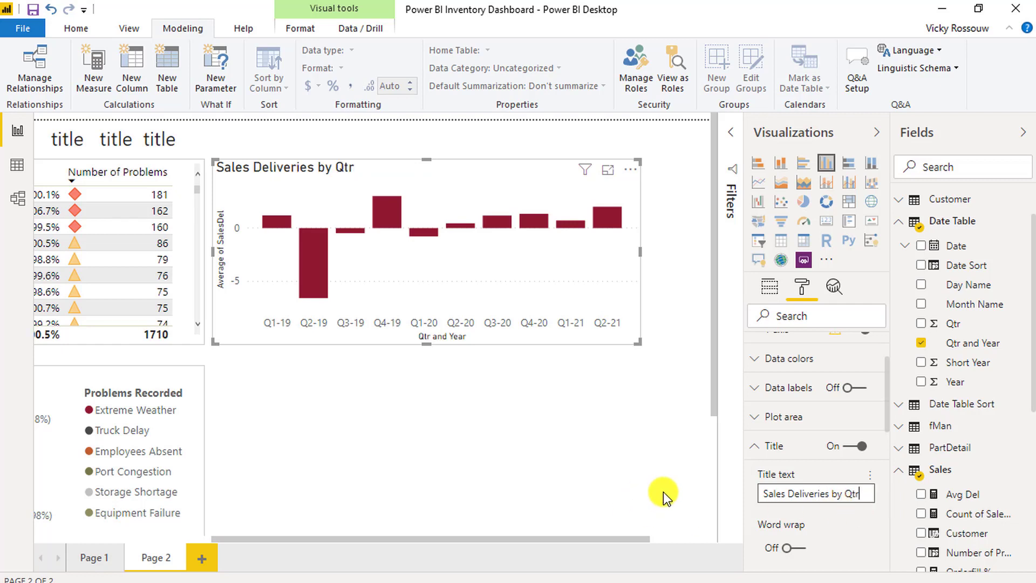
{"action": "left_click", "coordinate": [768, 287]}
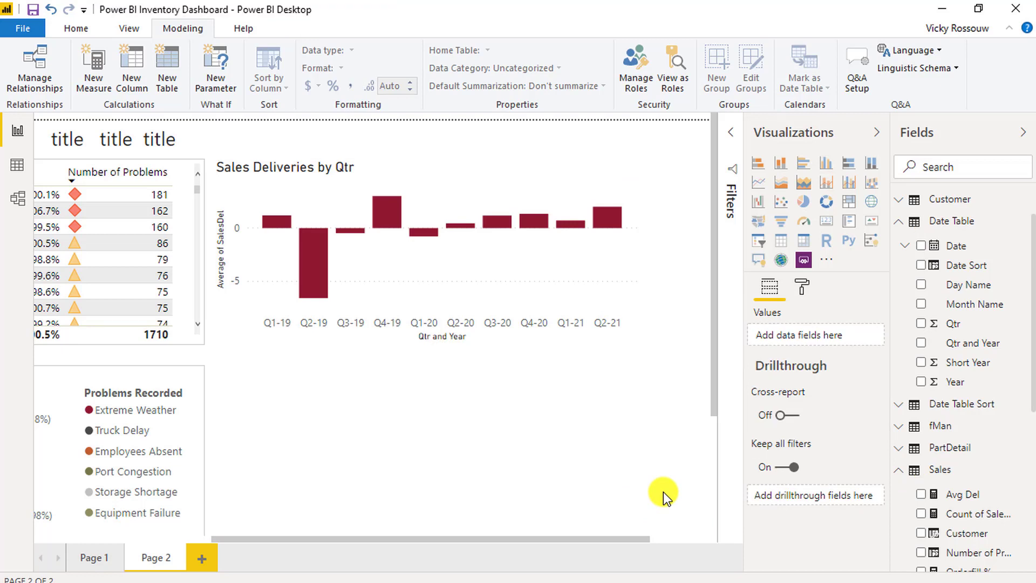
{"action": "left_click", "coordinate": [426, 251]}
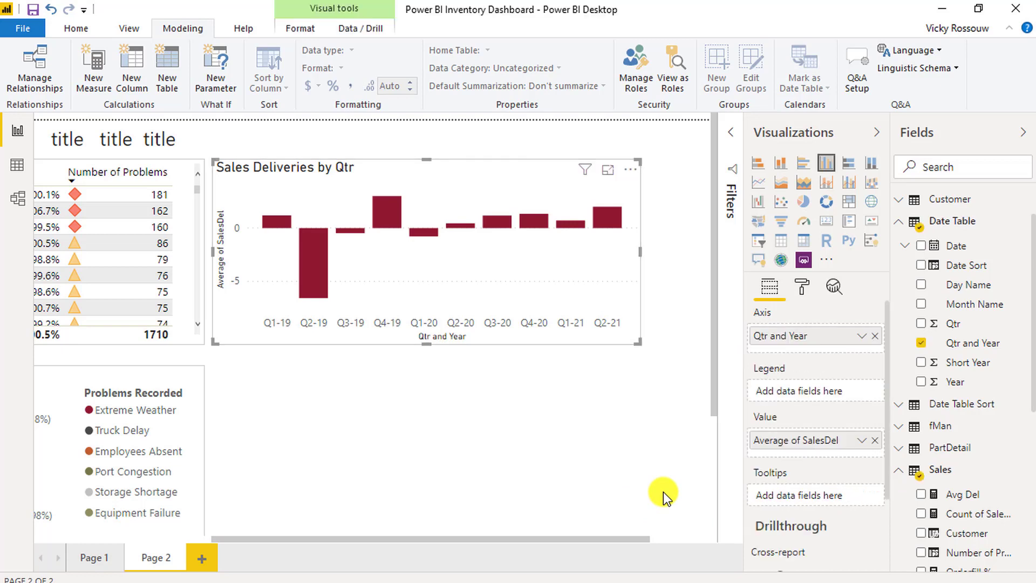
{"action": "mouse_move", "coordinate": [796, 394]}
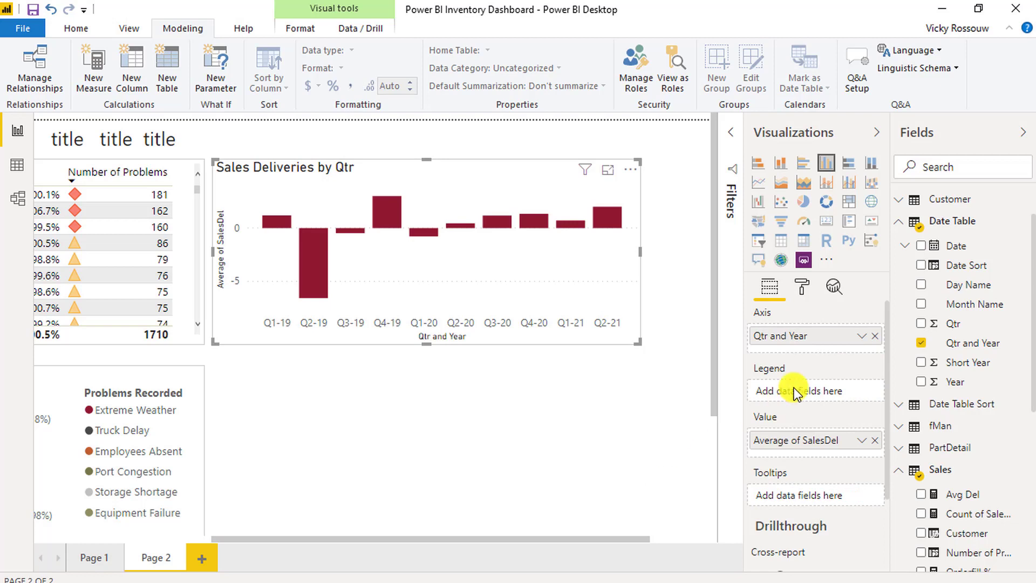
- Apply a Data colors scale with maroon minimum and olive green maximum
{"action": "left_click", "coordinate": [801, 286]}
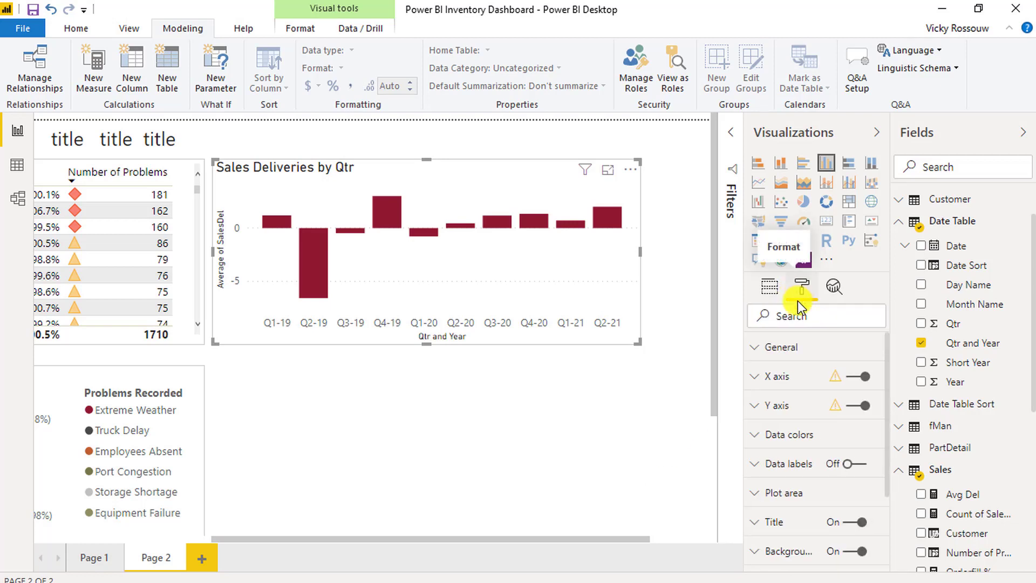
{"action": "left_click", "coordinate": [785, 434]}
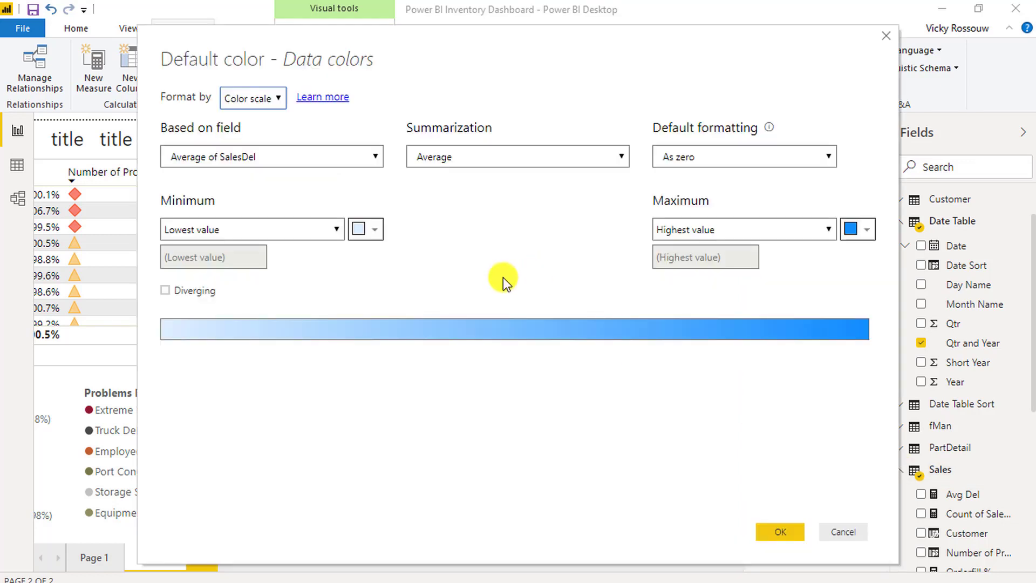
{"action": "left_click", "coordinate": [374, 230]}
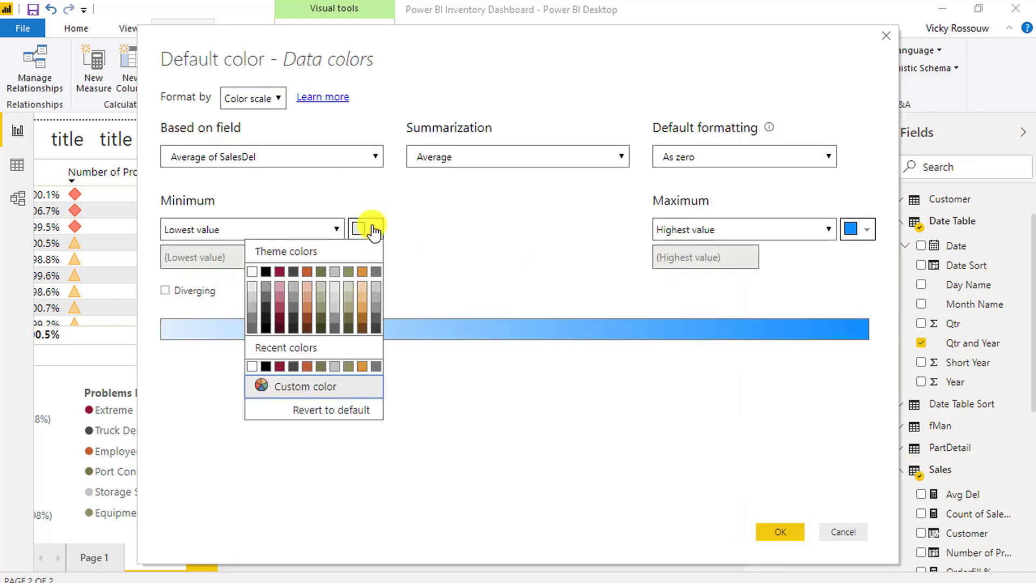
{"action": "mouse_move", "coordinate": [280, 321]}
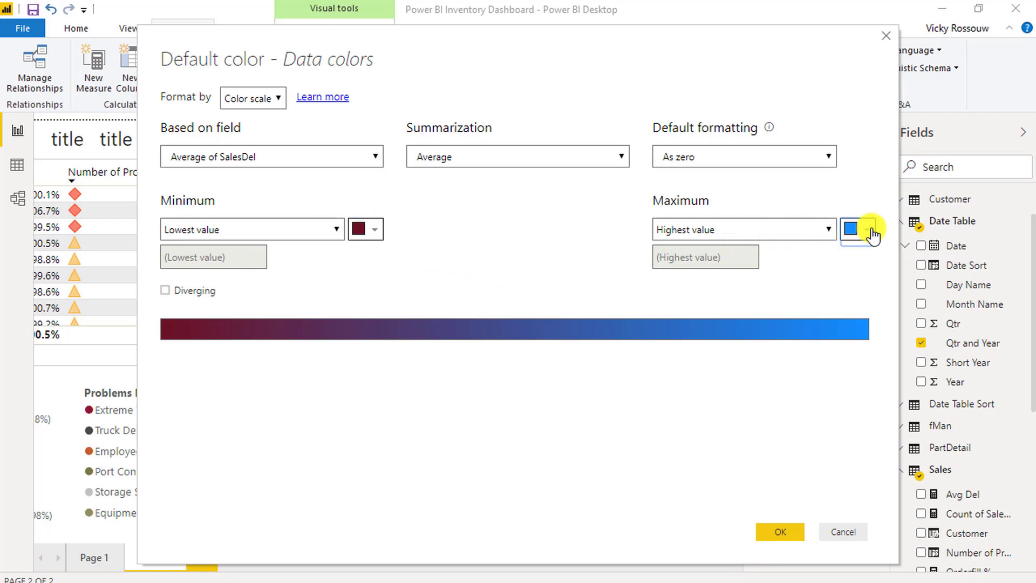
{"action": "left_click", "coordinate": [866, 229]}
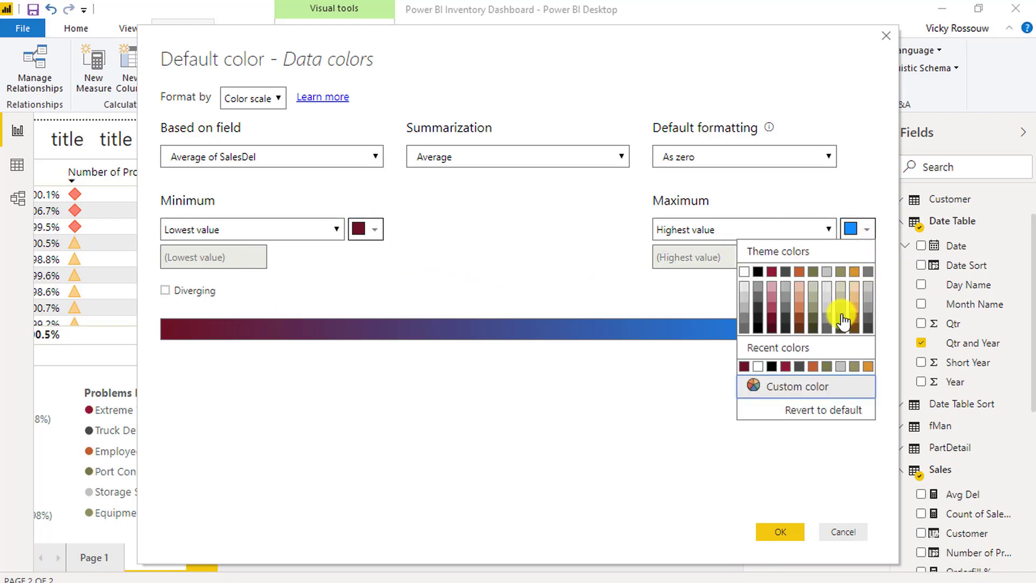
{"action": "left_click", "coordinate": [842, 317]}
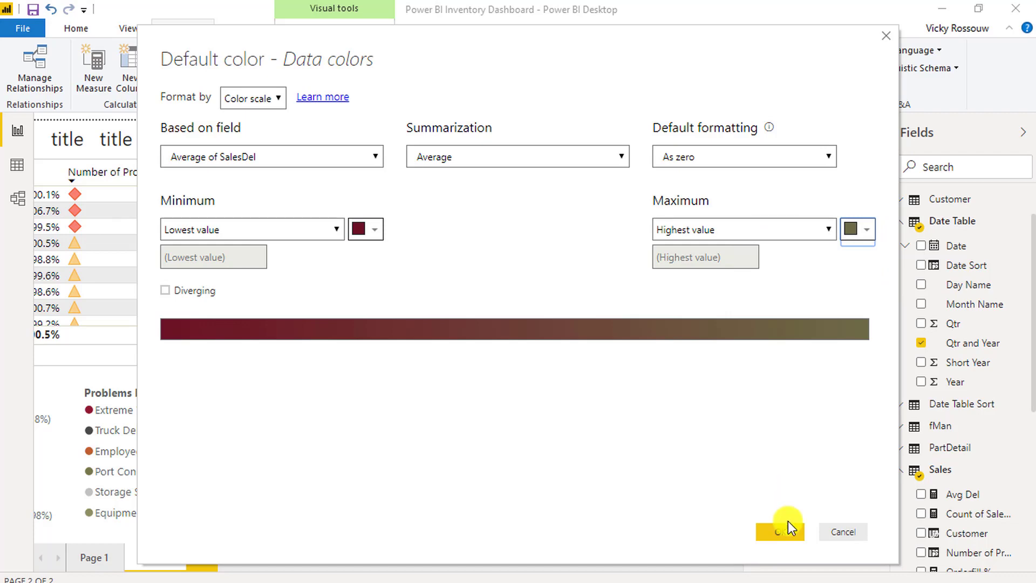
{"action": "left_click", "coordinate": [780, 531]}
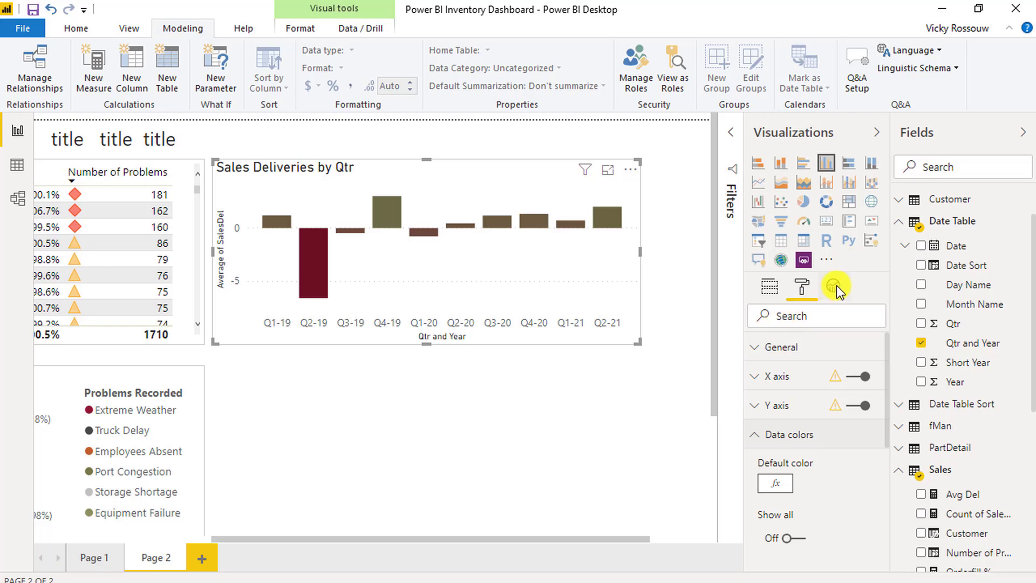
- Add an average line and a green constant target line in the Analytics pane
{"action": "left_click", "coordinate": [836, 286]}
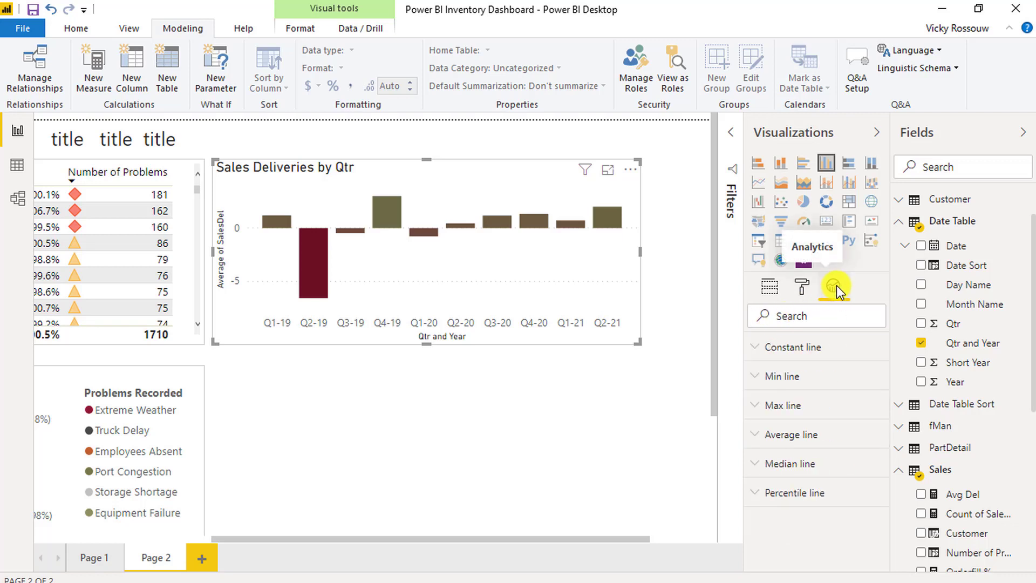
{"action": "left_click", "coordinate": [790, 433]}
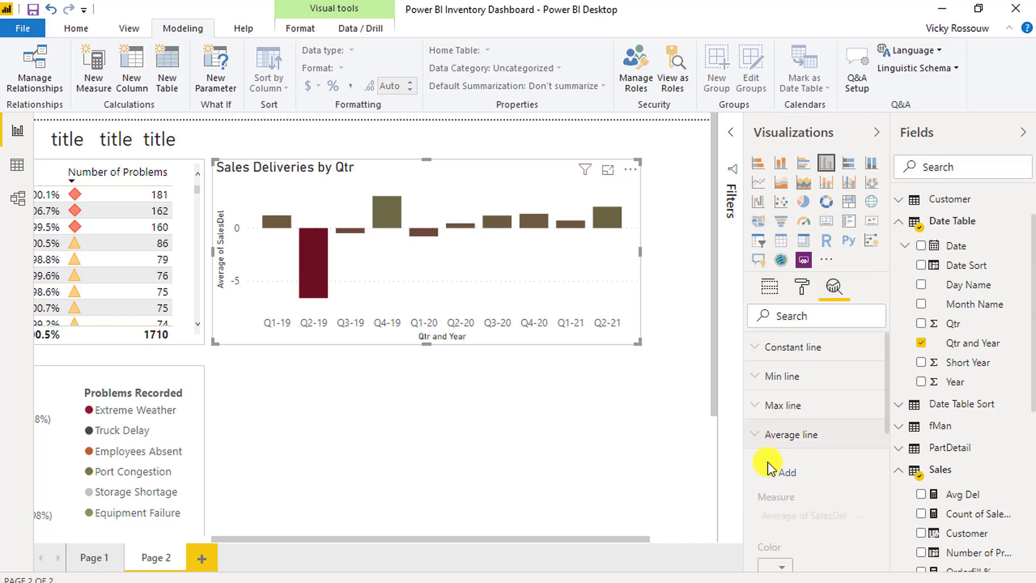
{"action": "left_click", "coordinate": [786, 472]}
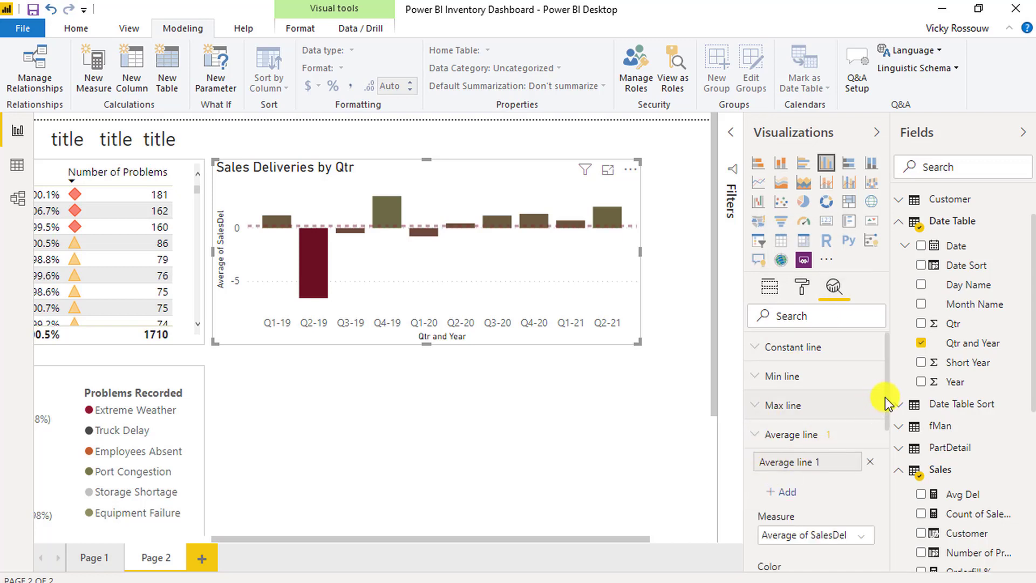
{"action": "scroll", "scroll_direction": "down", "scroll_amount": 3}
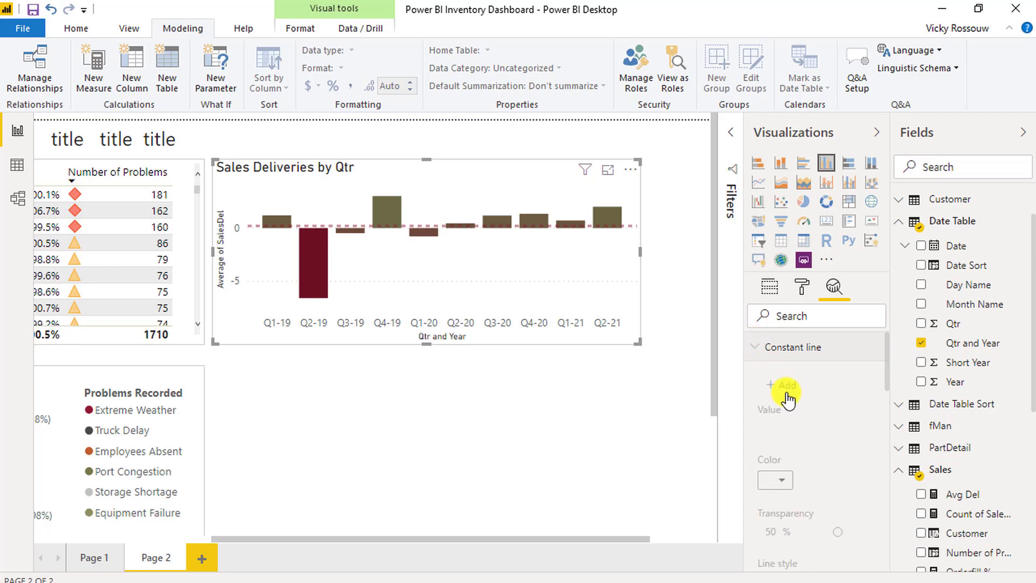
{"action": "left_click", "coordinate": [781, 386]}
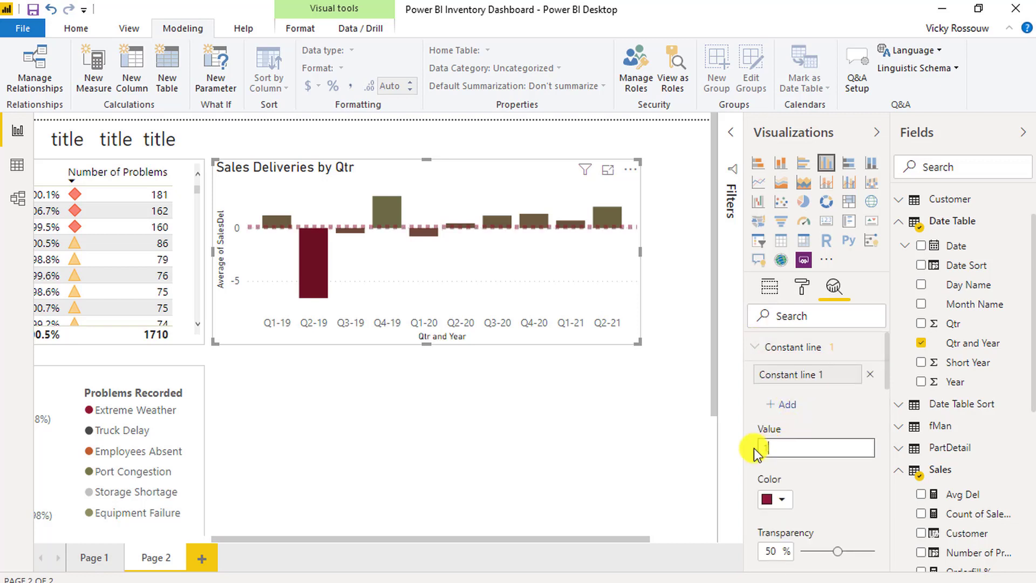
{"action": "left_click", "coordinate": [773, 498]}
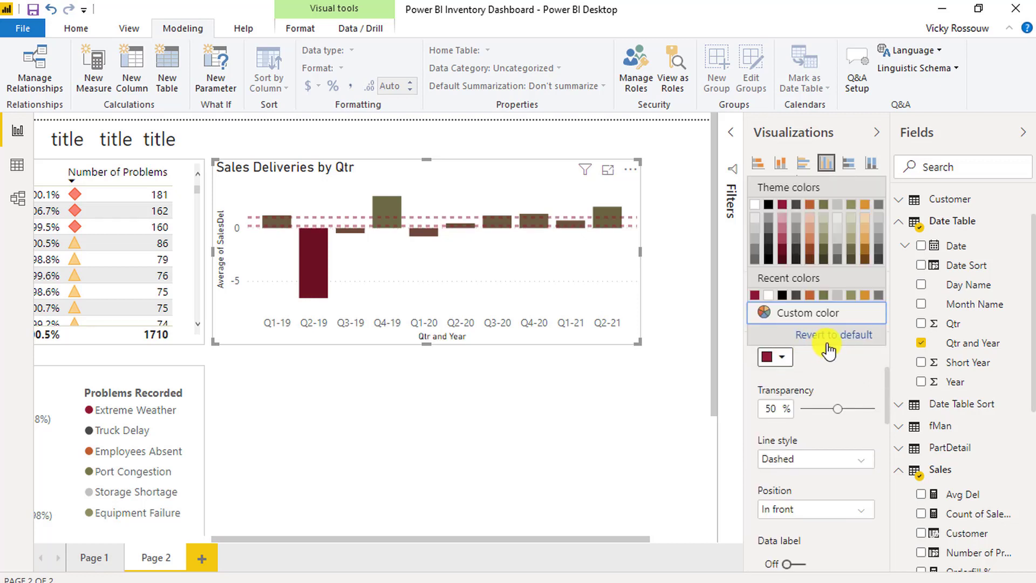
{"action": "left_click", "coordinate": [804, 313]}
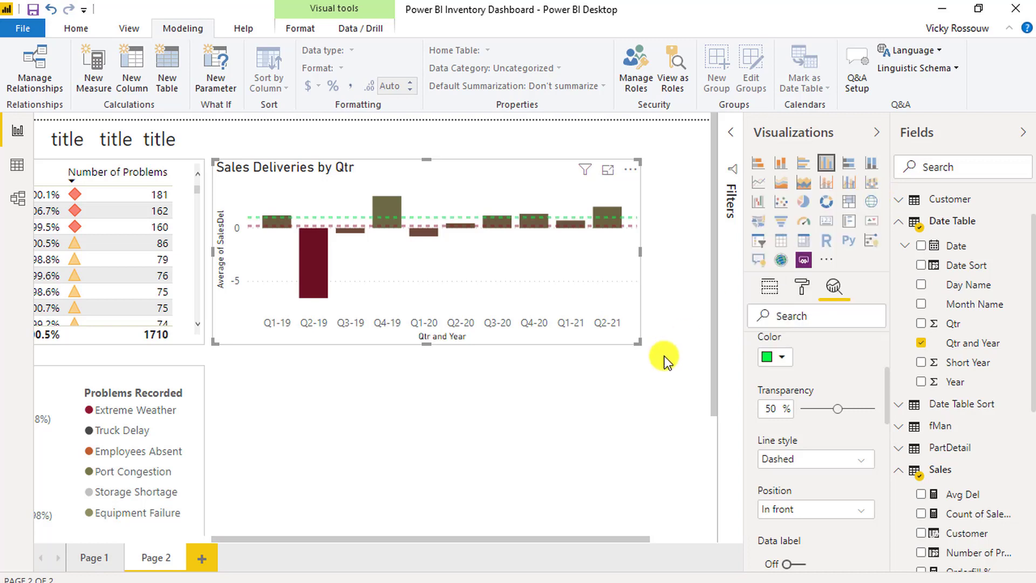
{"action": "mouse_move", "coordinate": [619, 424]}
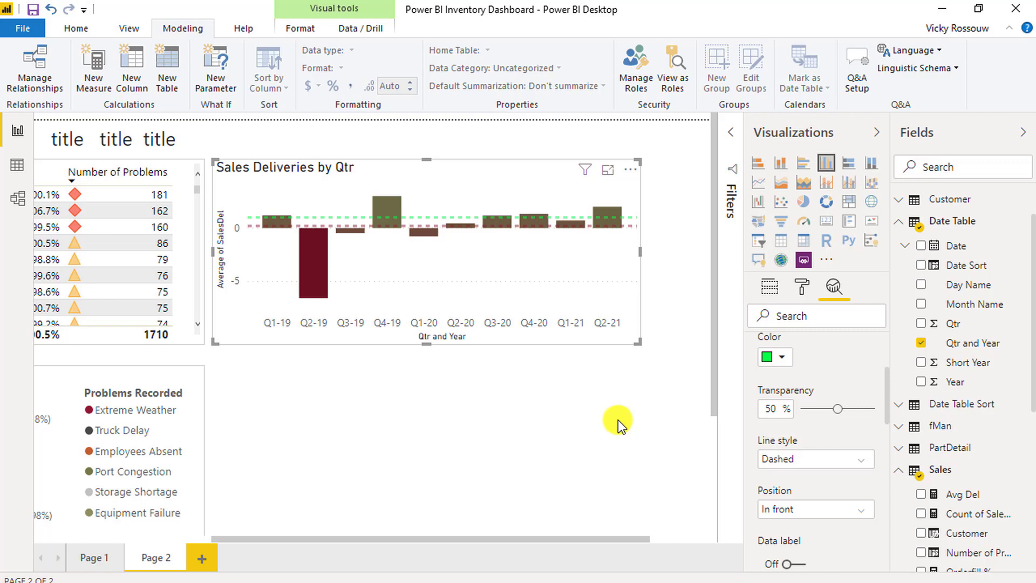
{"action": "mouse_move", "coordinate": [625, 407]}
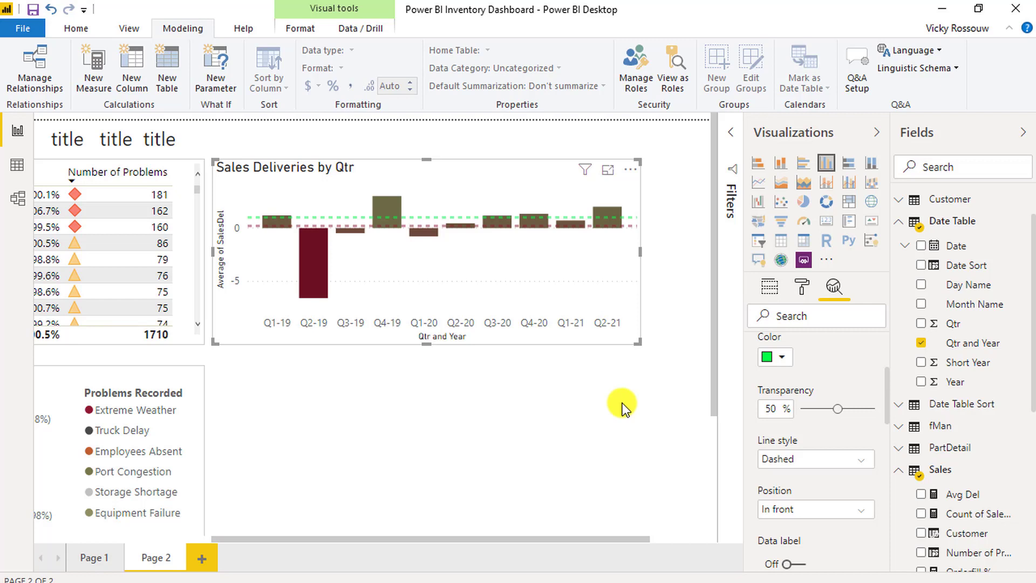
- Return to the chart's format settings and scroll toward the Border toggle
{"action": "left_click", "coordinate": [801, 286]}
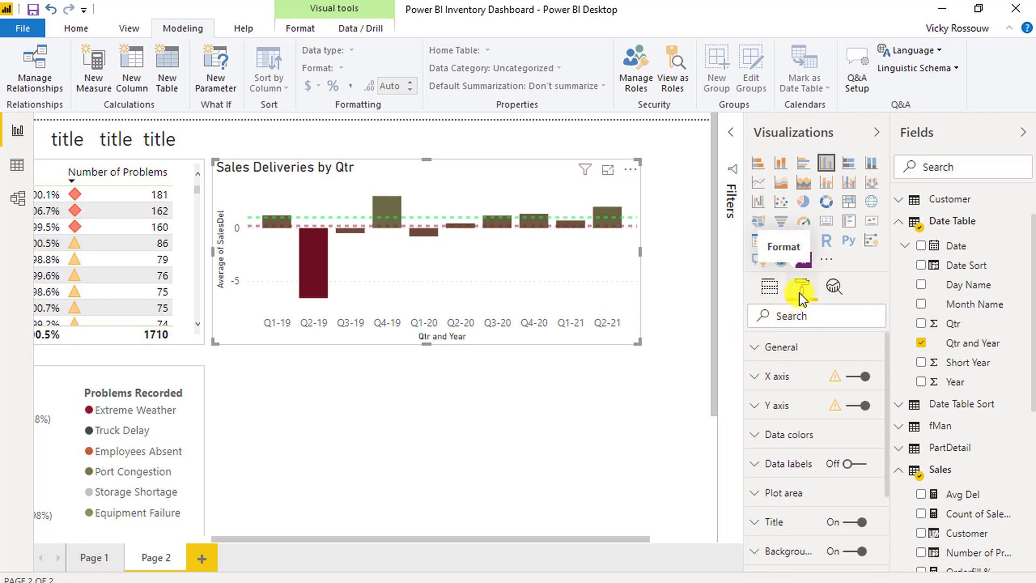
{"action": "scroll", "scroll_direction": "down", "scroll_amount": 3}
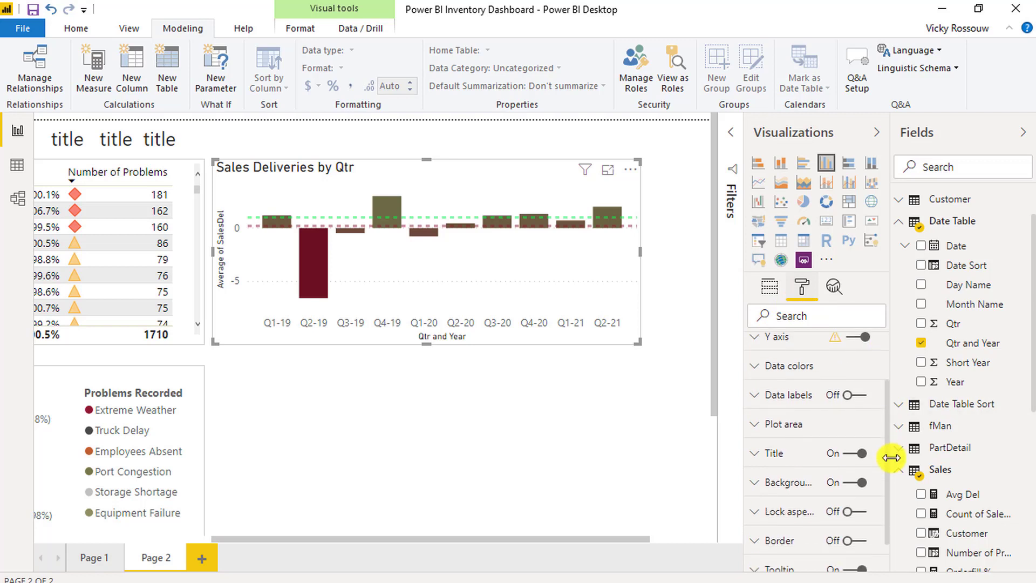